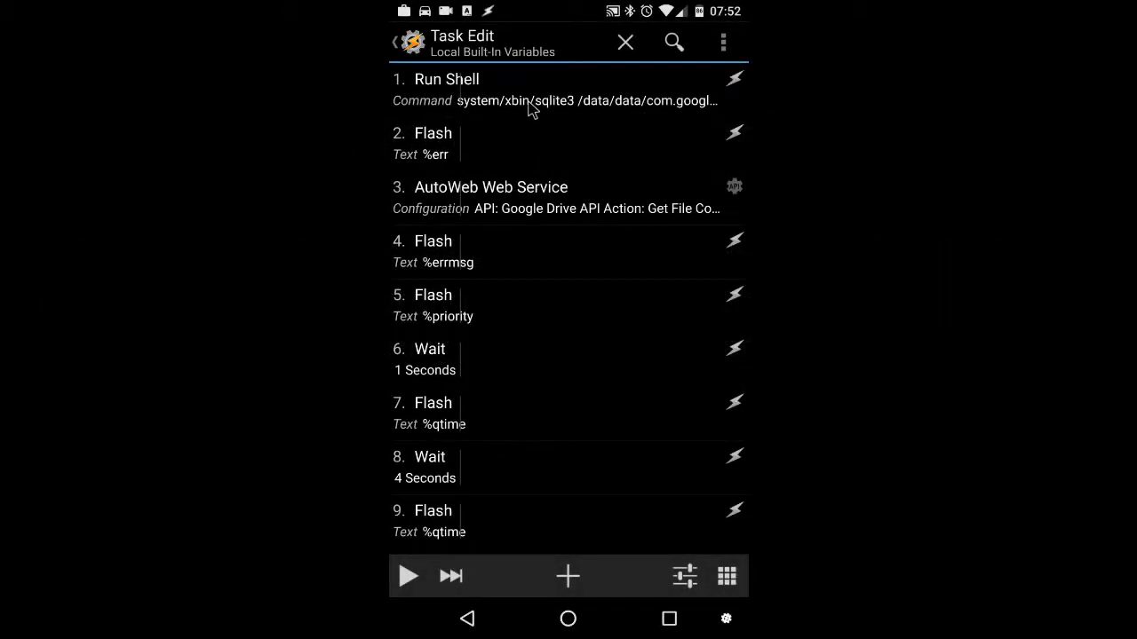
- Review the Run Shell action's settings
click(446, 78)
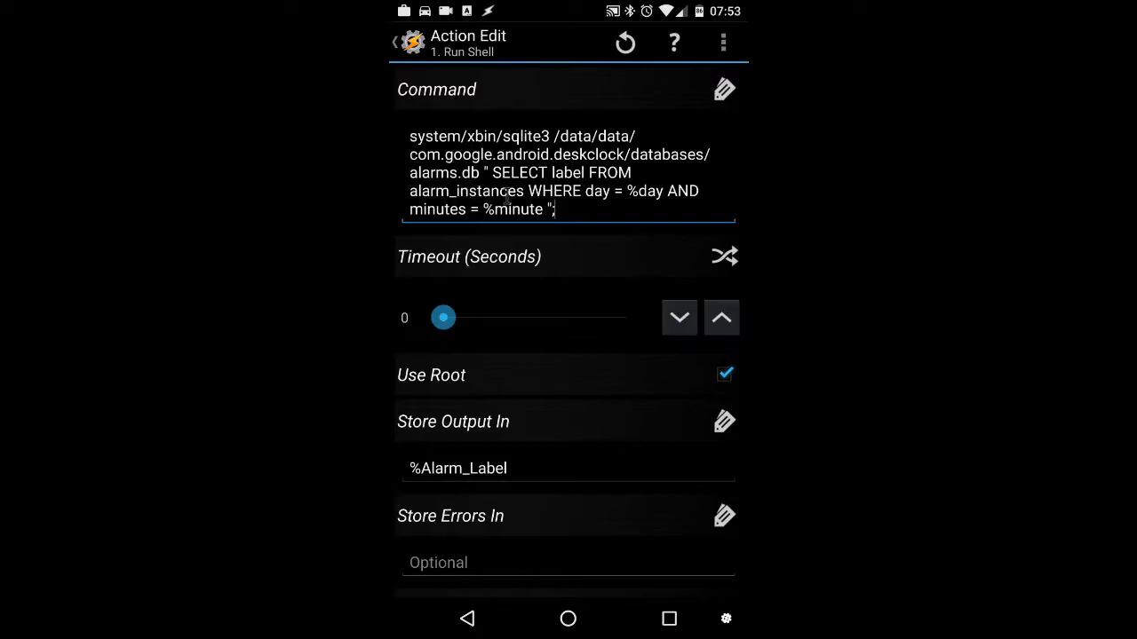
mouse_move(710, 395)
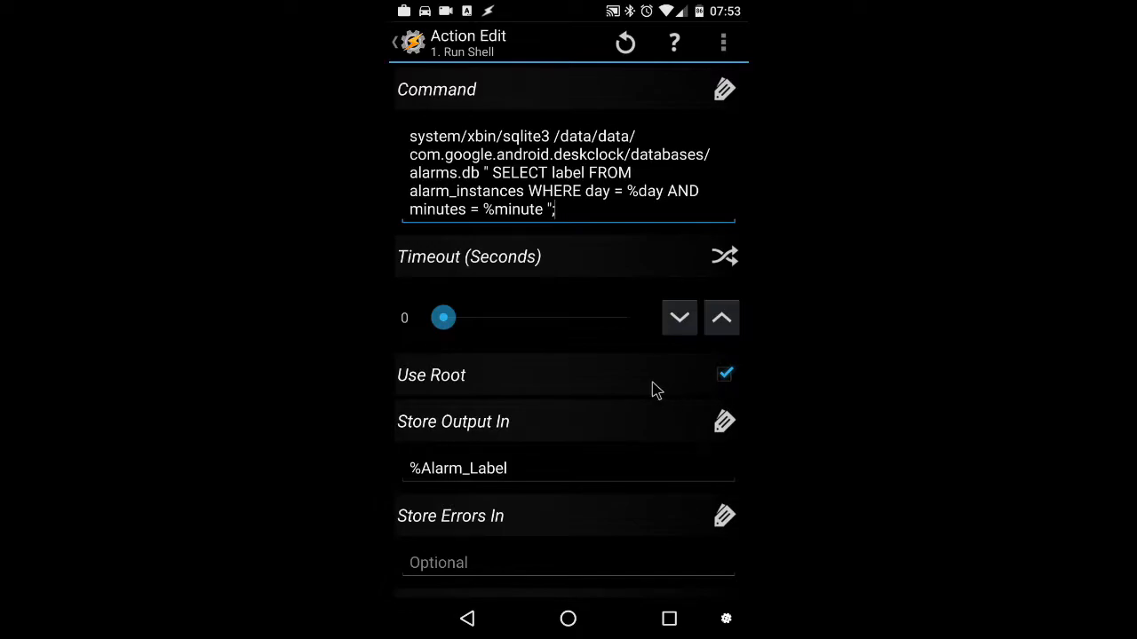
scroll(down, 3)
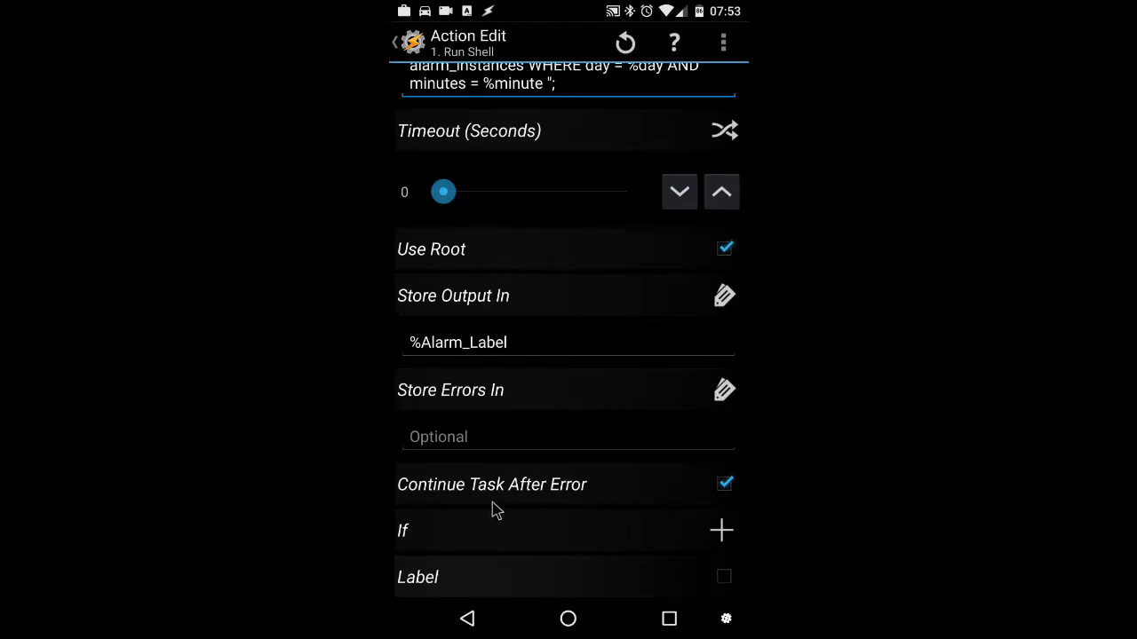
mouse_move(661, 499)
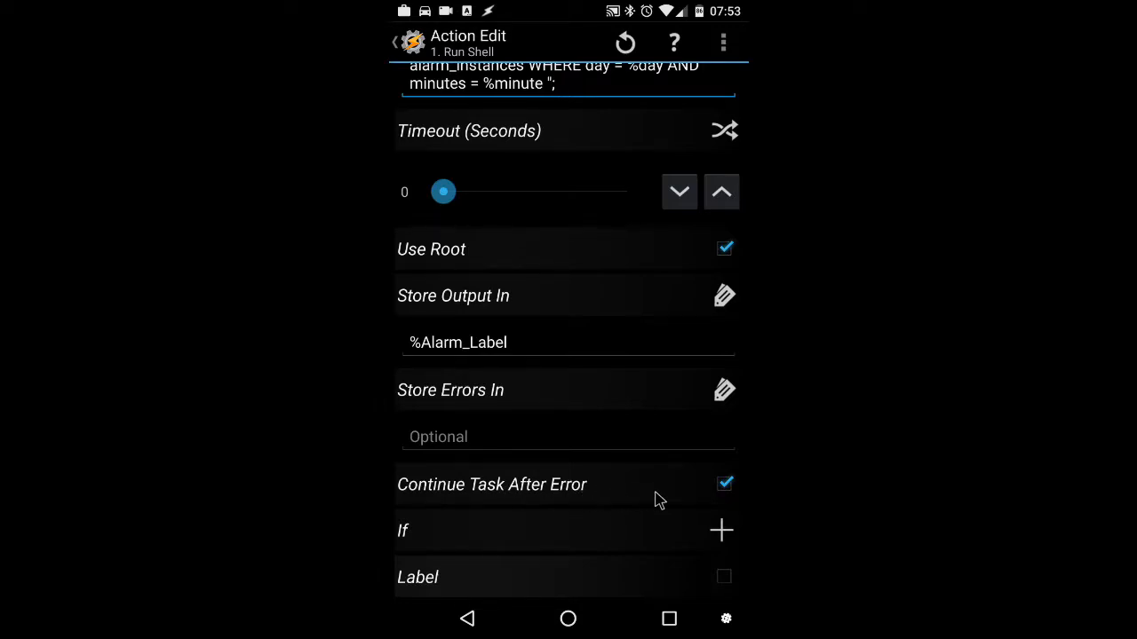
mouse_move(709, 497)
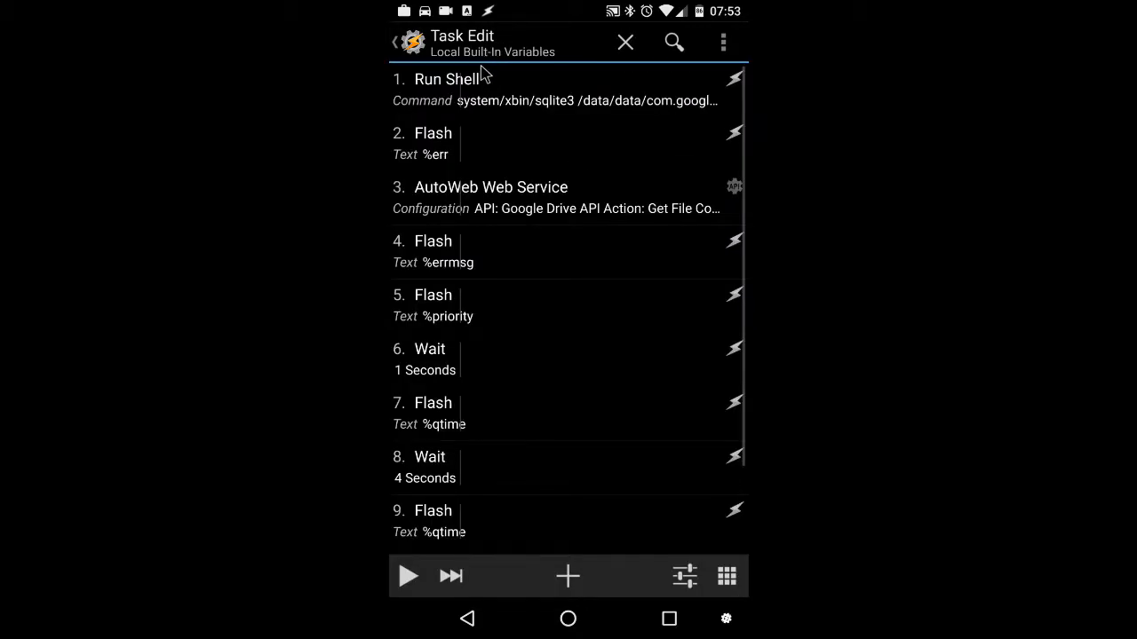
- Run just the shell command and its Flash so the %err code is shown
click(480, 89)
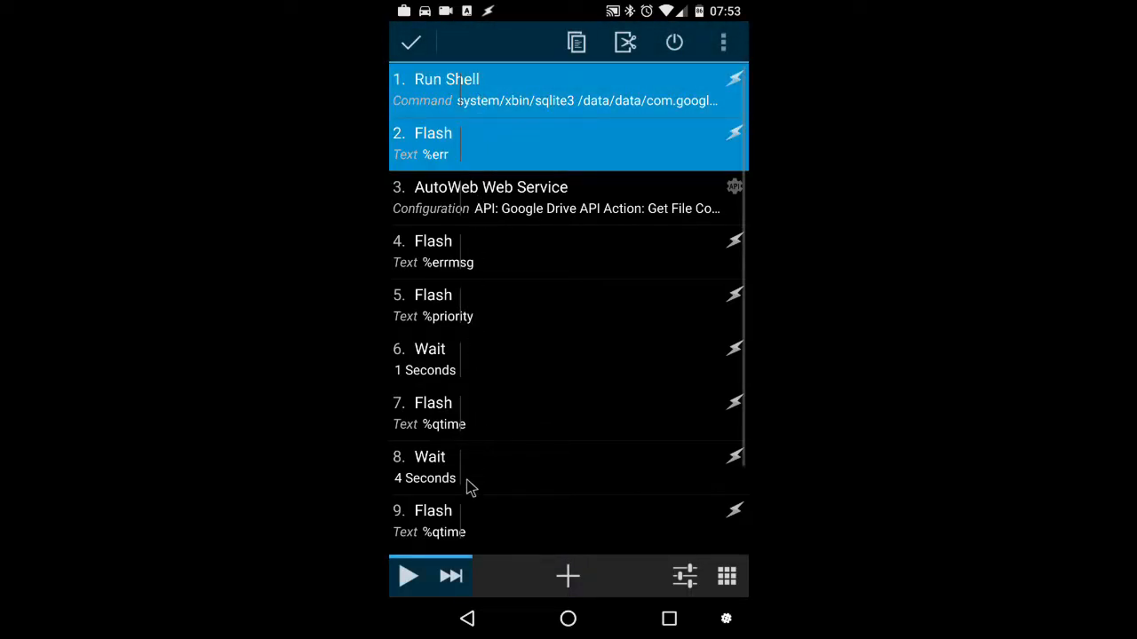
click(408, 576)
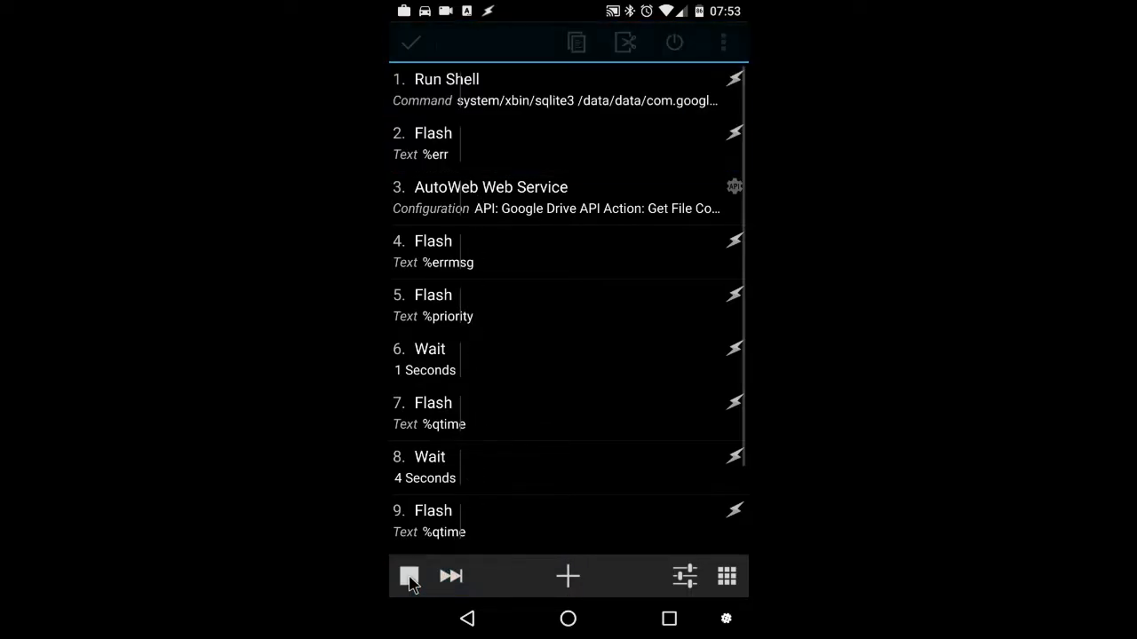
click(408, 575)
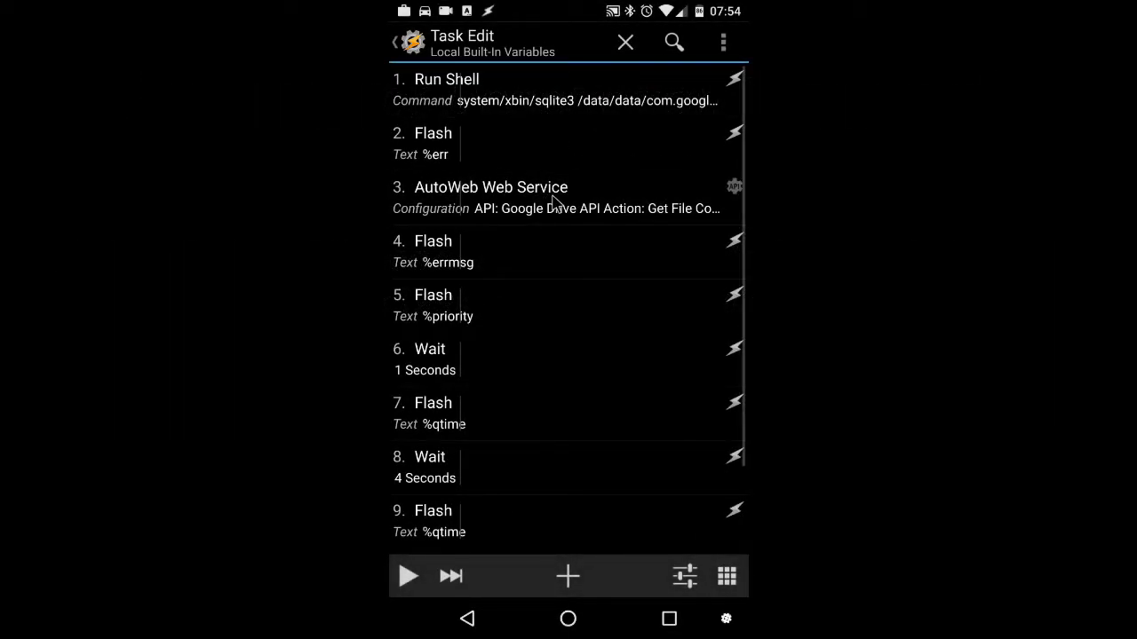
click(490, 186)
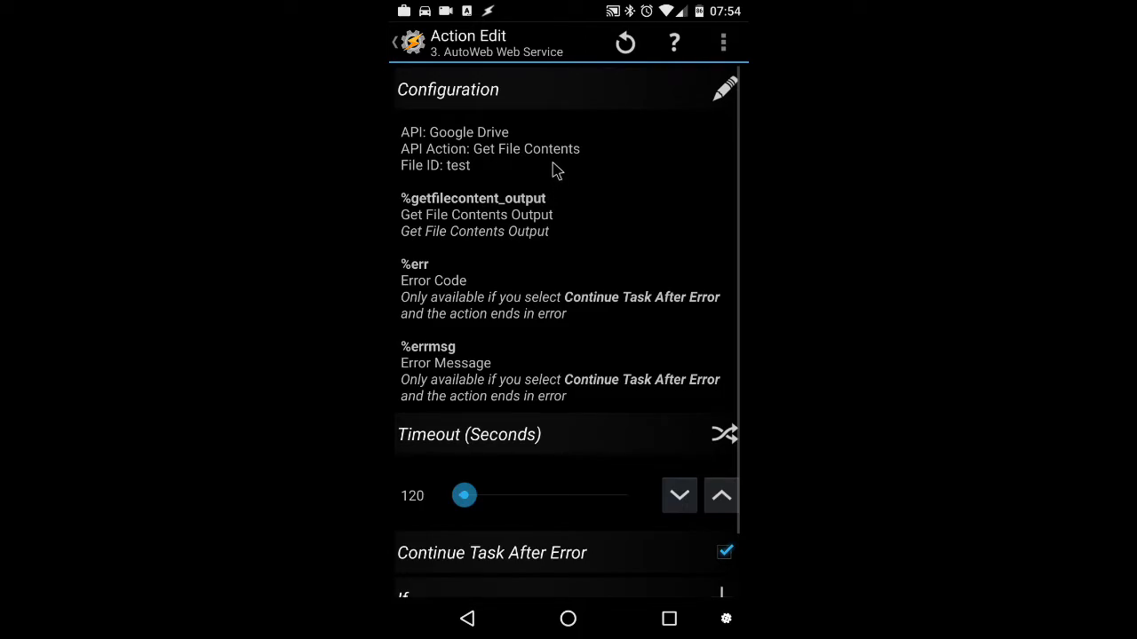
mouse_move(535, 139)
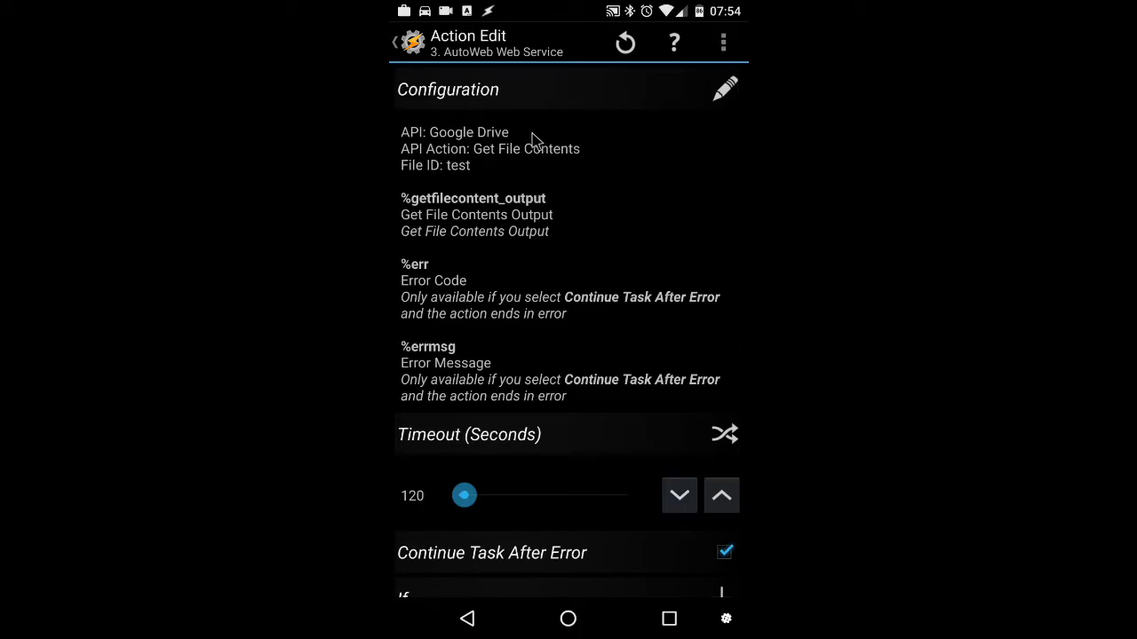
mouse_move(471, 183)
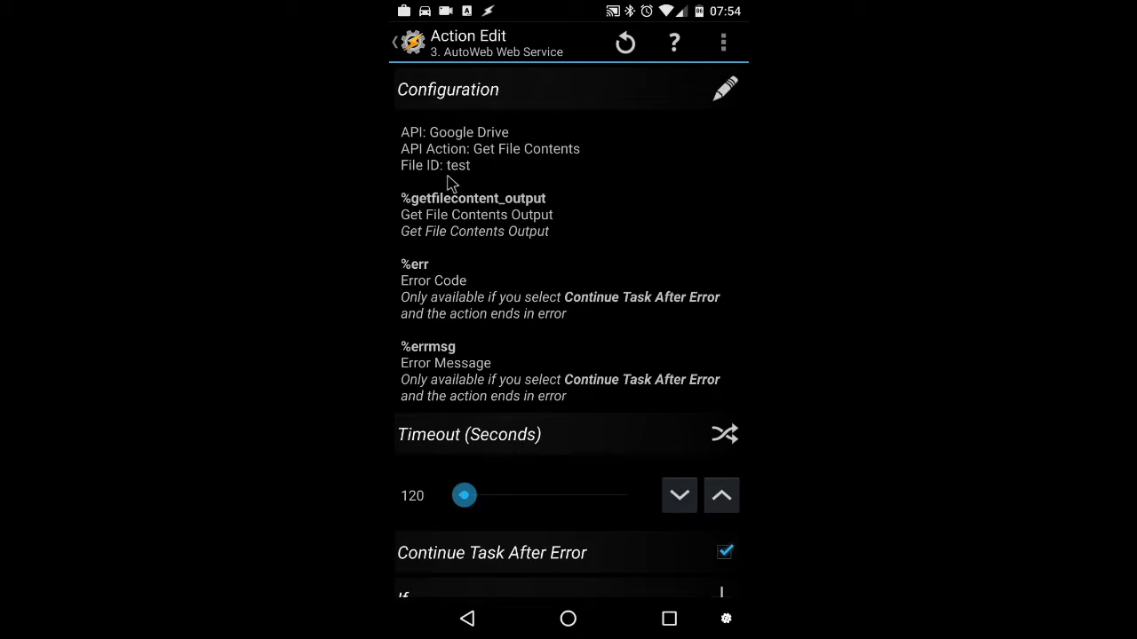
mouse_move(460, 179)
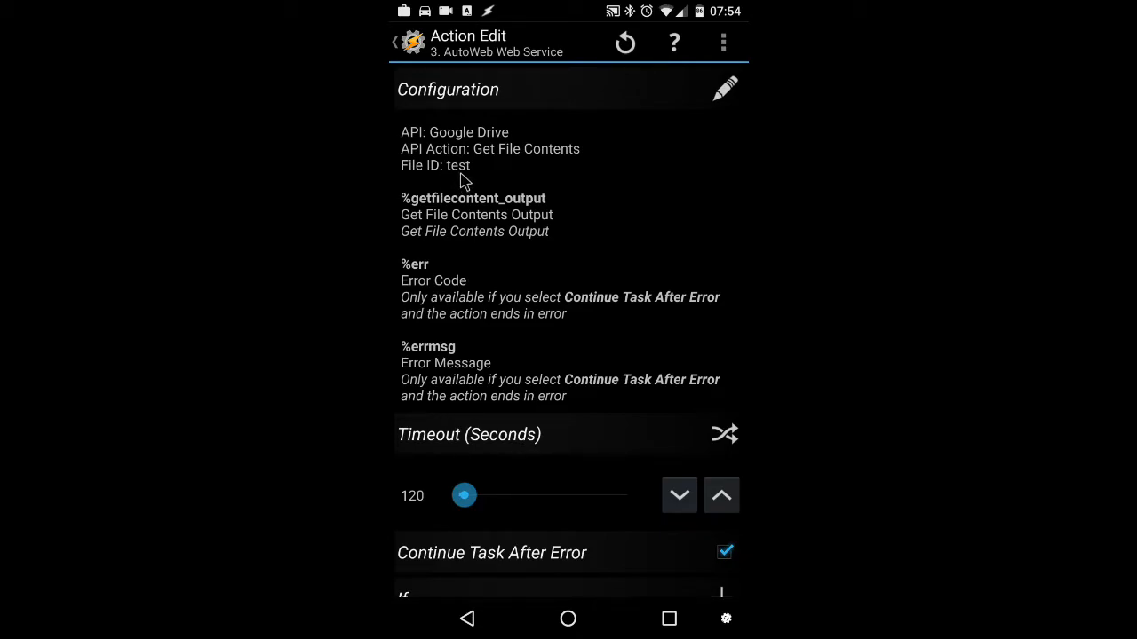
mouse_move(423, 356)
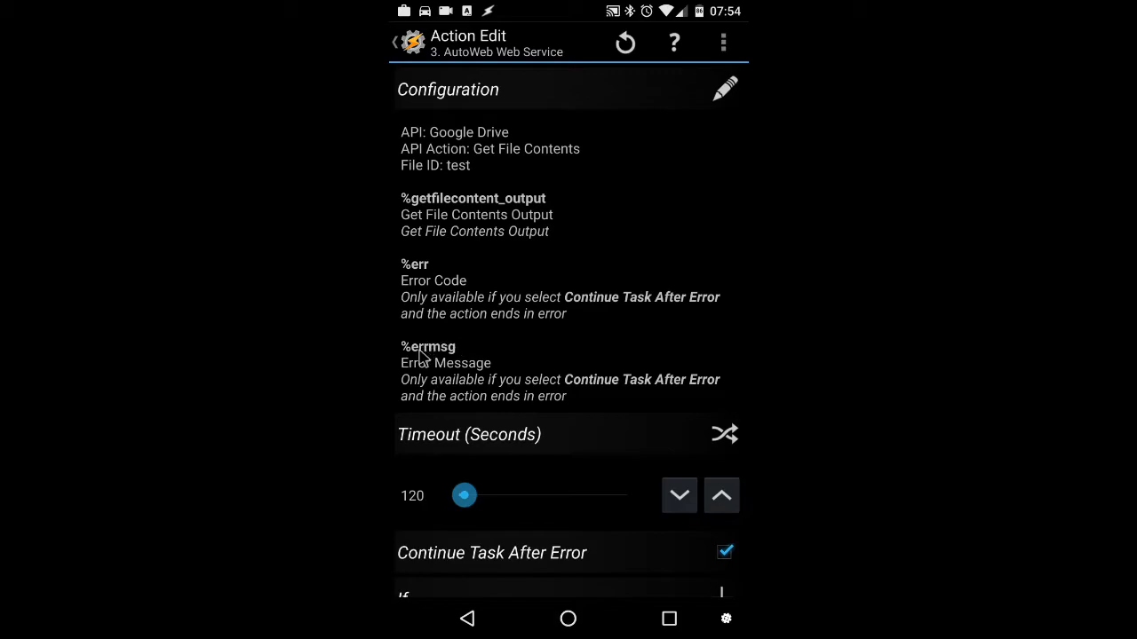
mouse_move(419, 372)
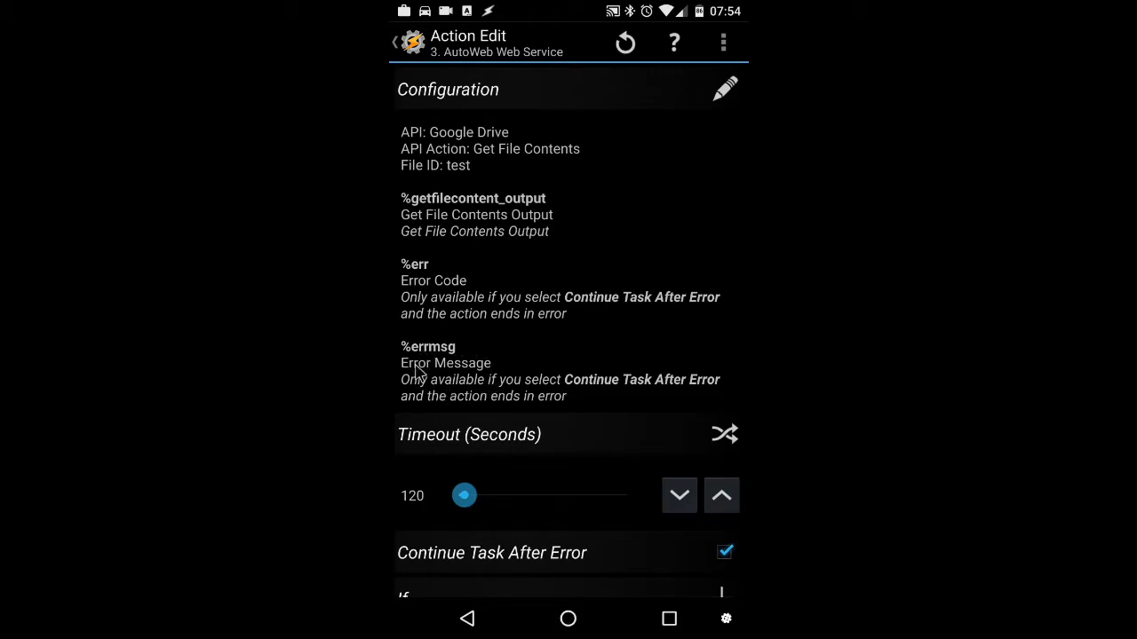
mouse_move(512, 393)
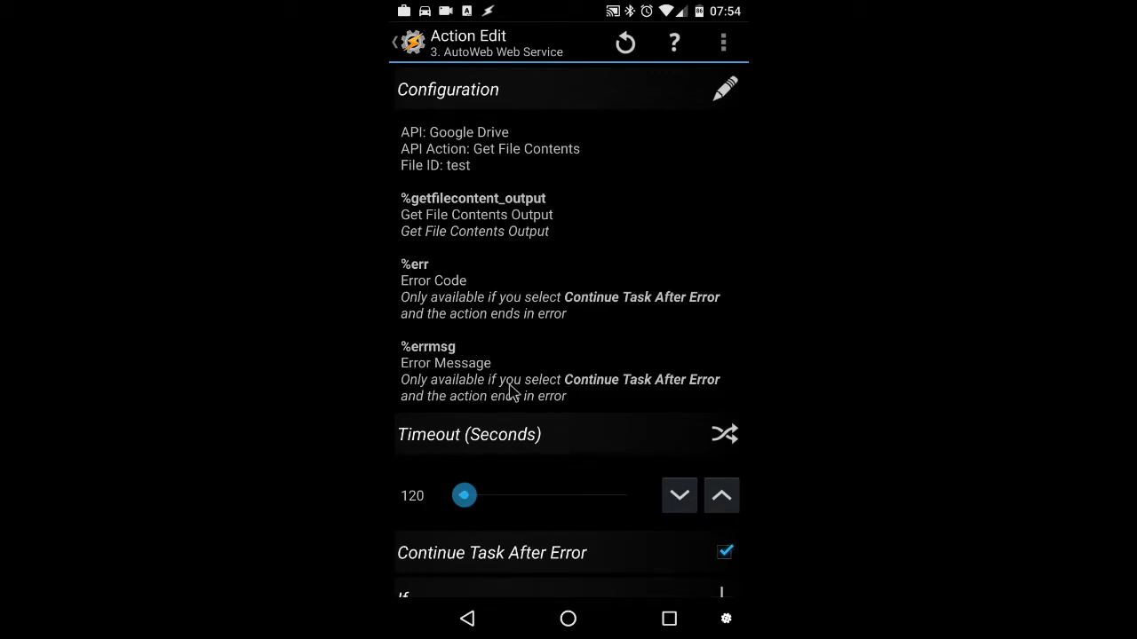
scroll(down, 3)
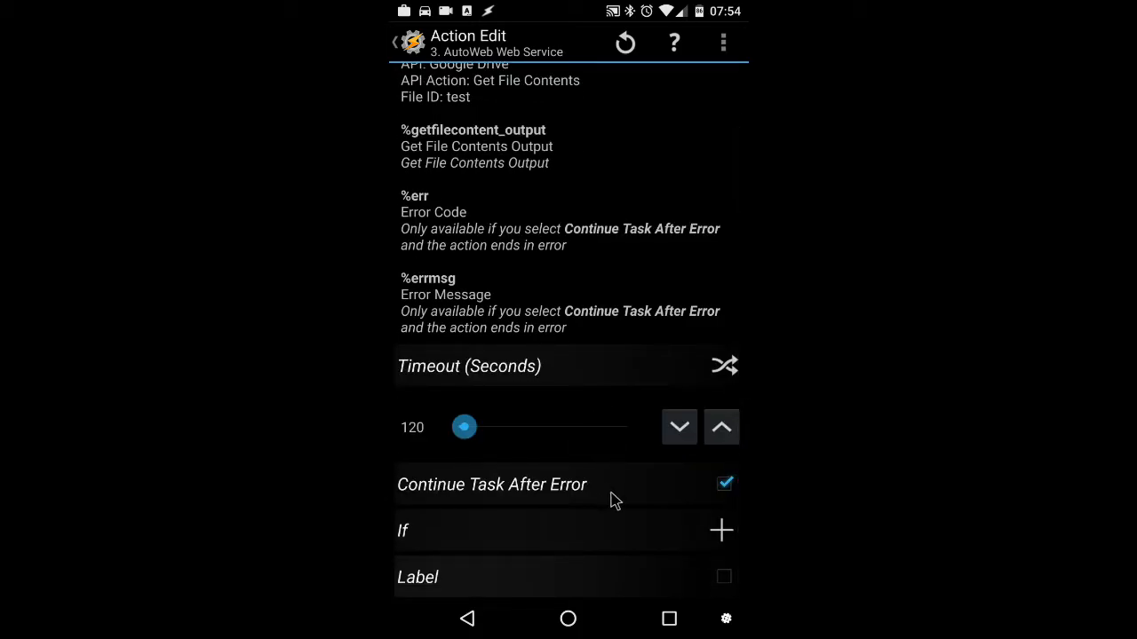
mouse_move(741, 499)
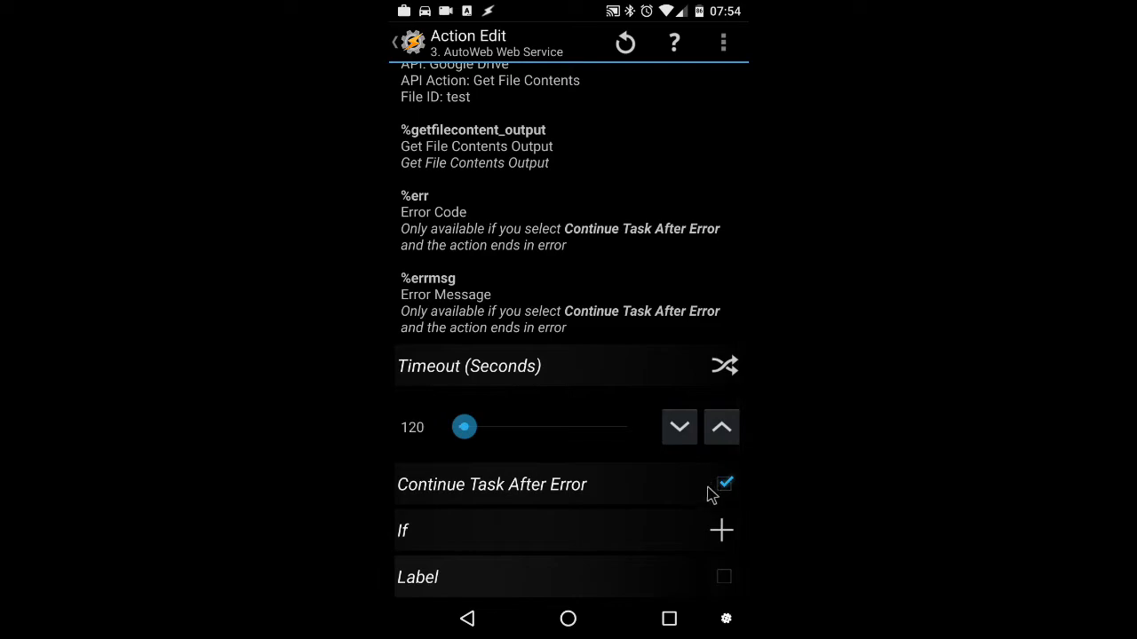
mouse_move(448, 89)
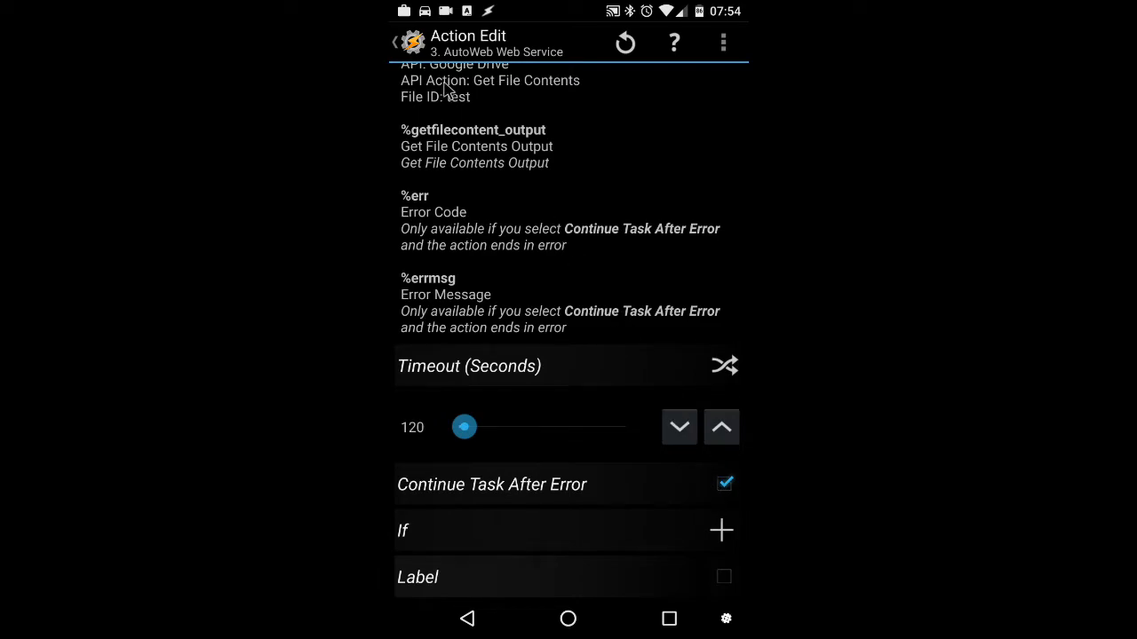
mouse_move(471, 50)
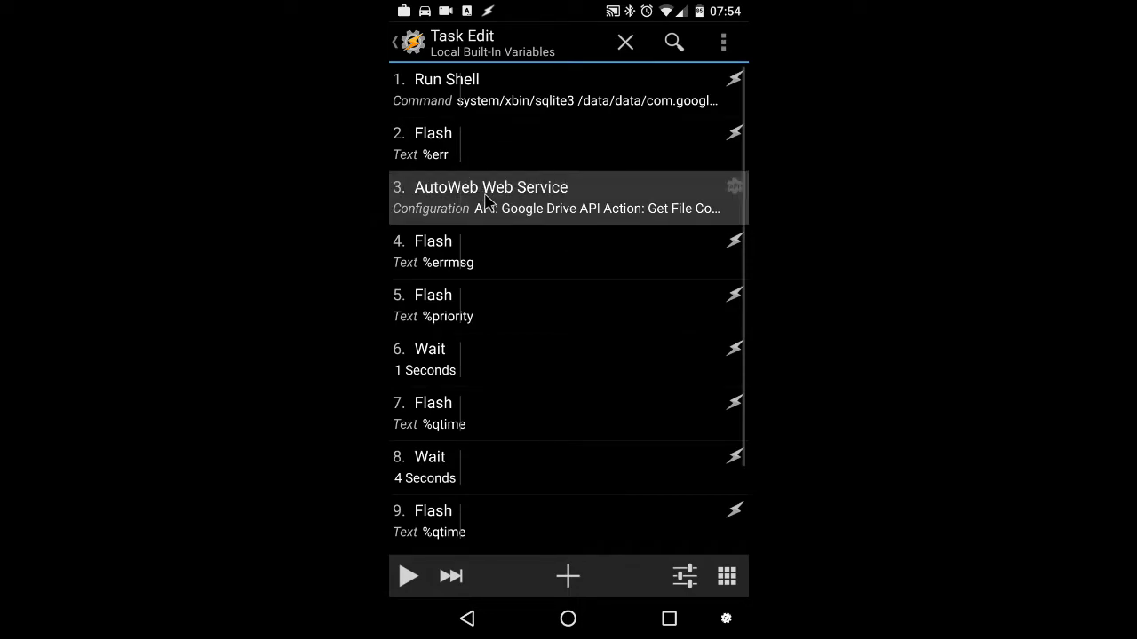
- Run the AutoWeb request and its Flash, showing the 404 "File not found: test" error
click(490, 197)
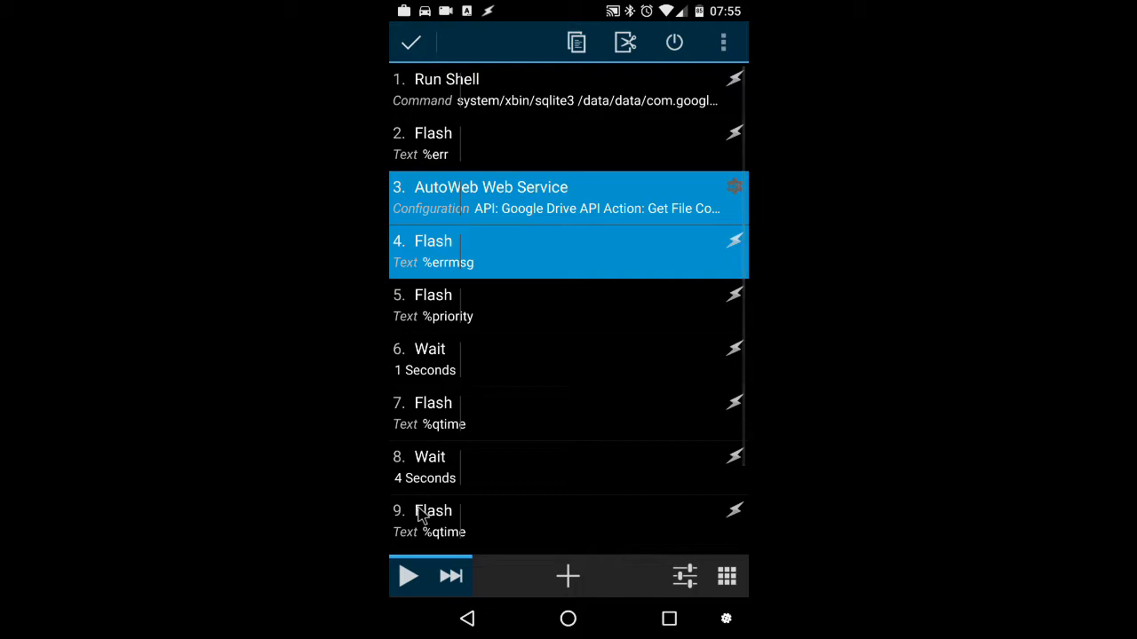
click(409, 575)
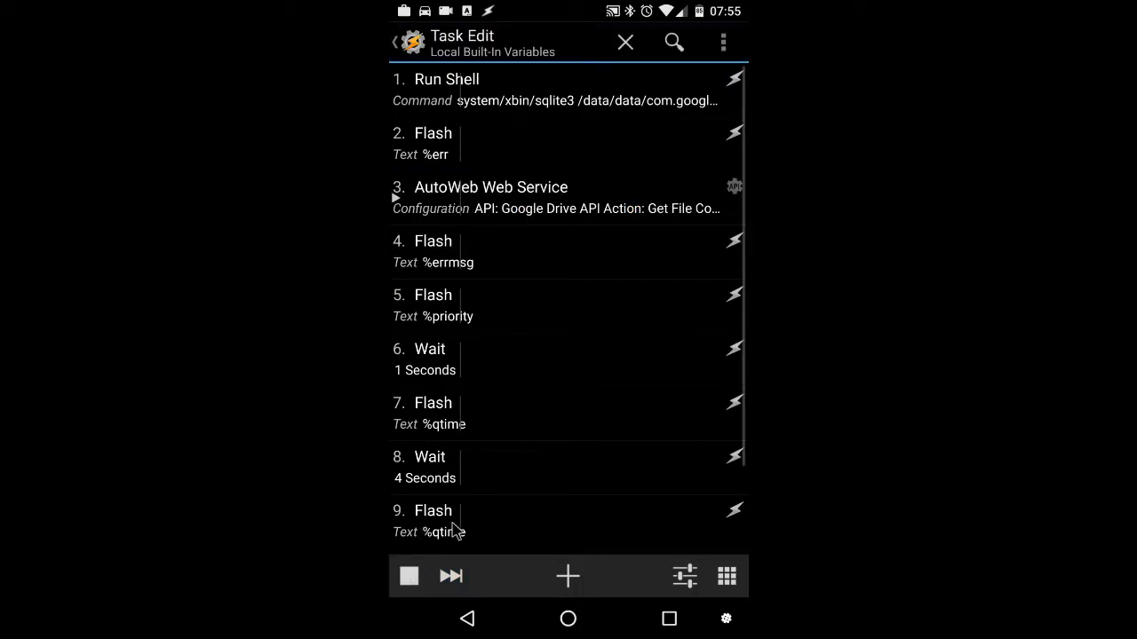
click(409, 575)
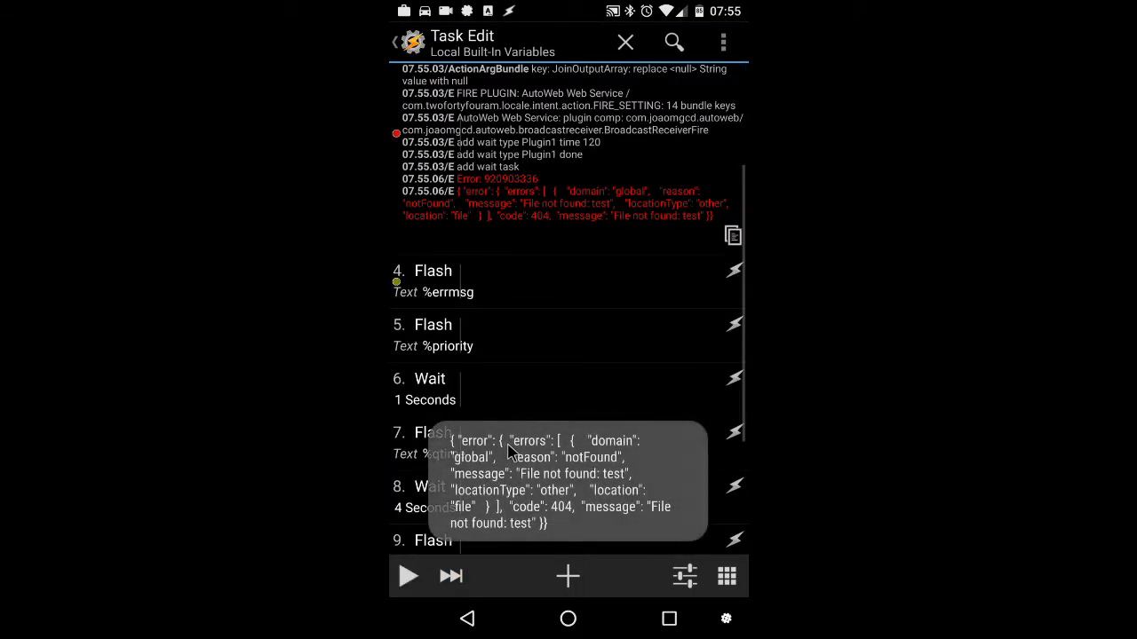
mouse_move(529, 541)
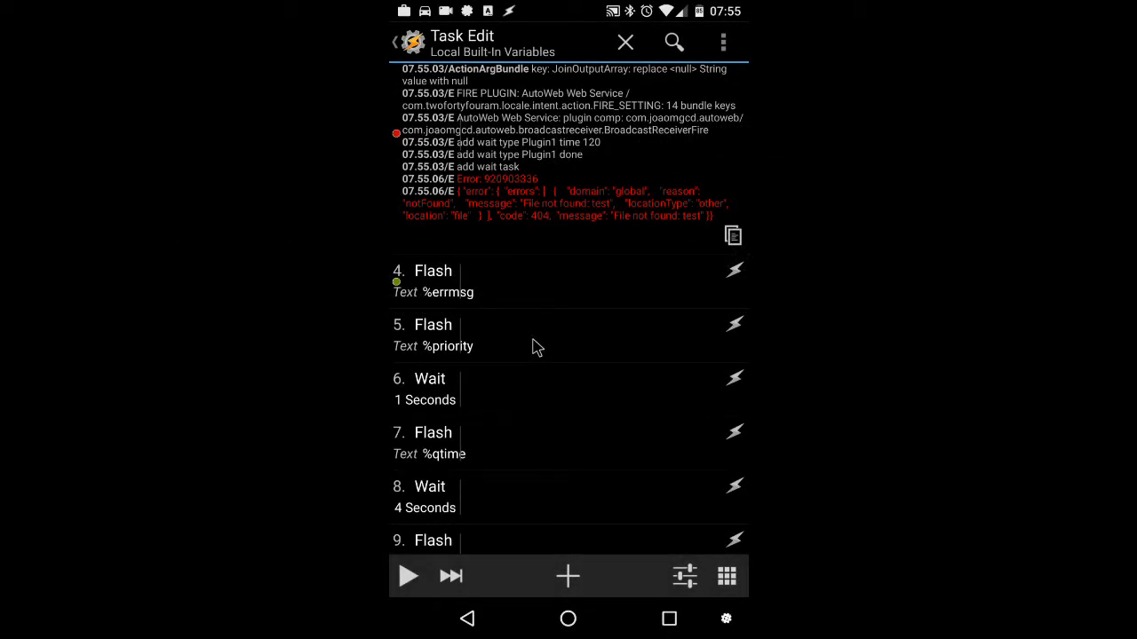
- Select the Flash %priority action so it can run alone
click(533, 336)
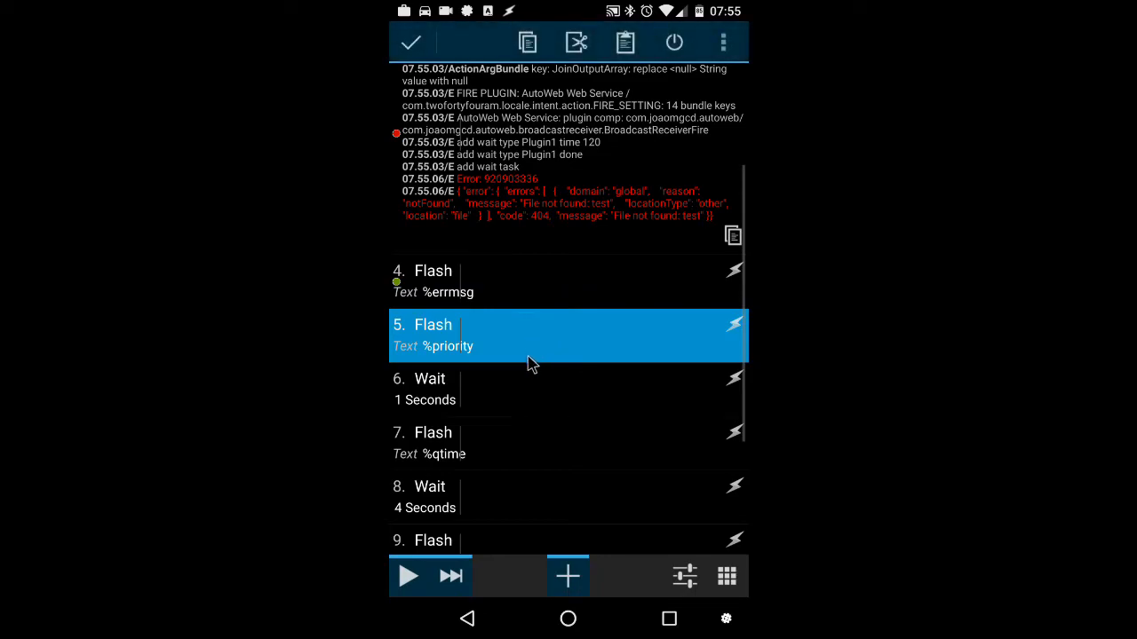
mouse_move(504, 359)
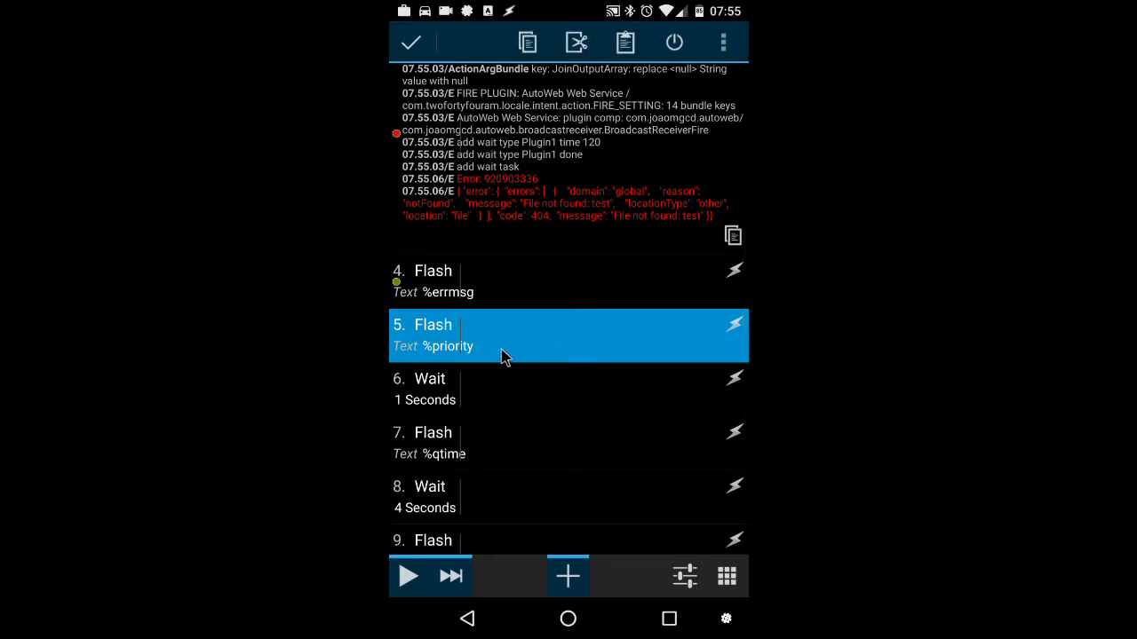
mouse_move(407, 584)
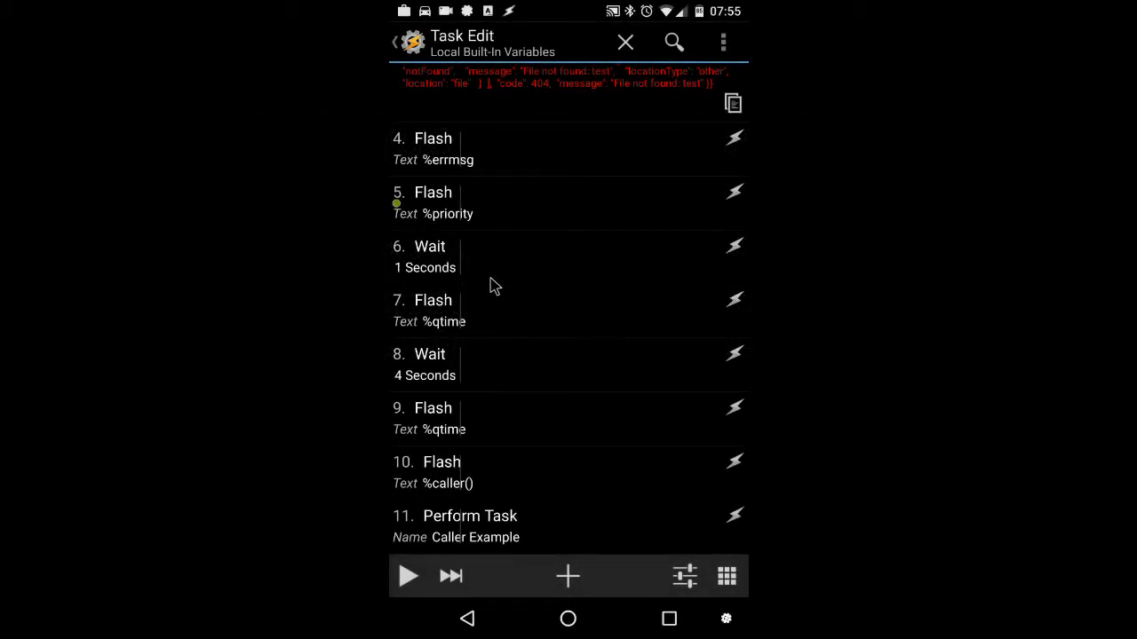
- Run the Wait and %qtime Flash steps together, producing a toast reading 1
click(497, 256)
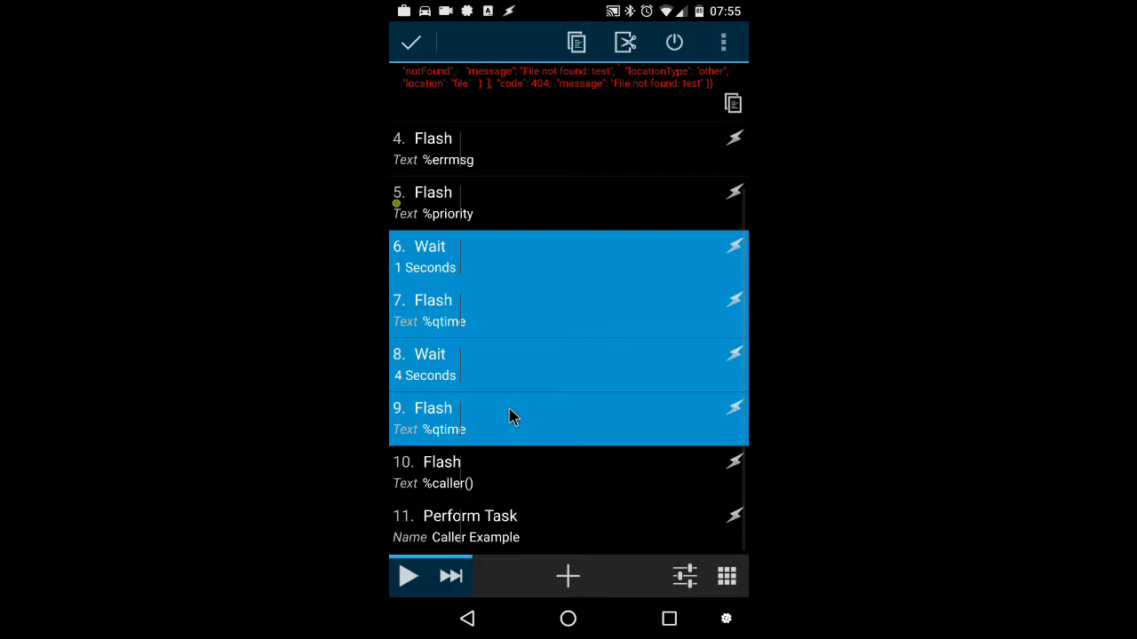
mouse_move(518, 283)
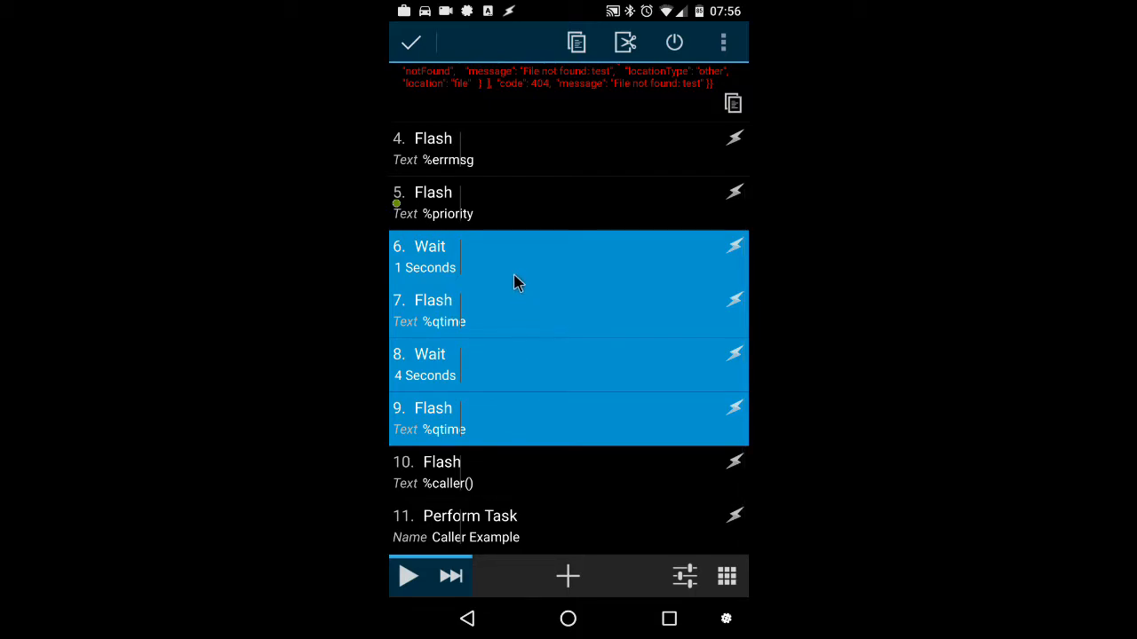
mouse_move(458, 364)
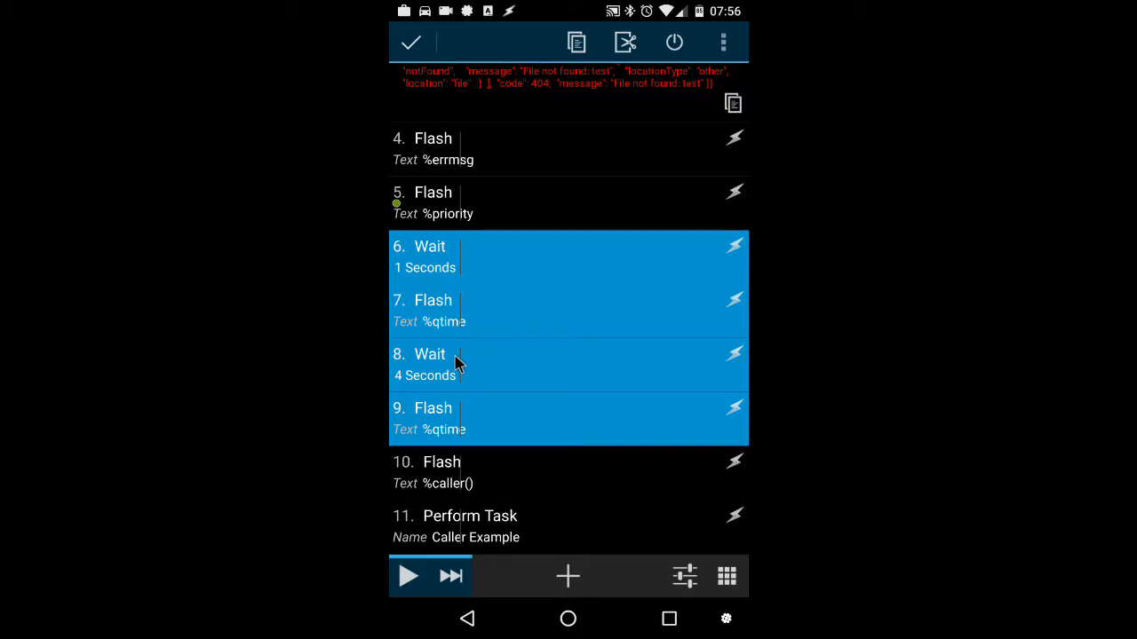
mouse_move(446, 428)
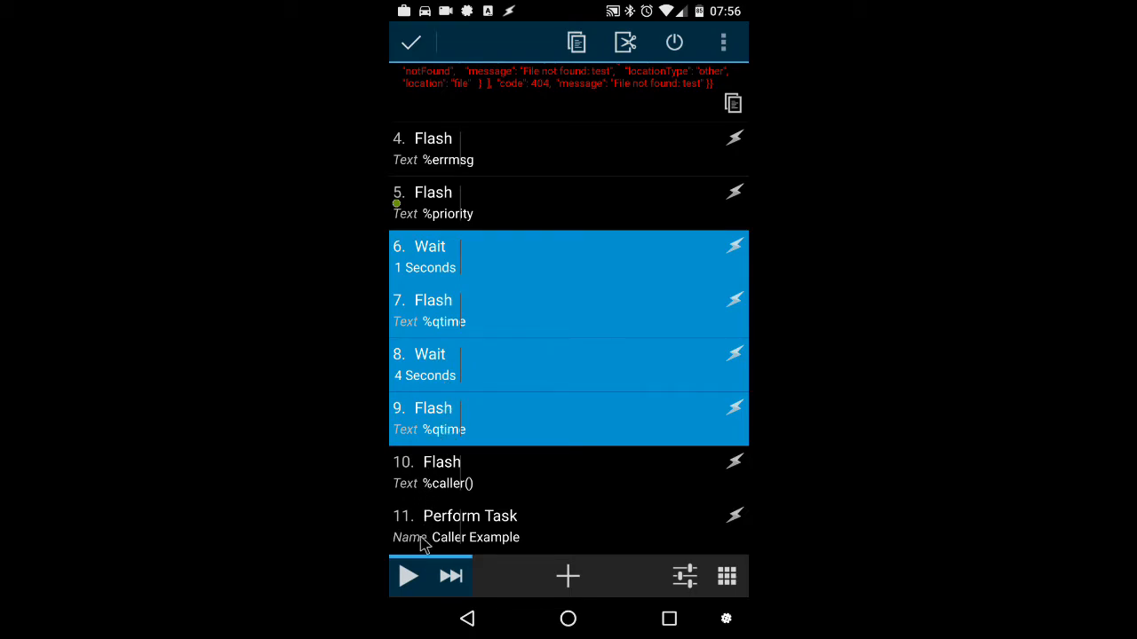
click(409, 575)
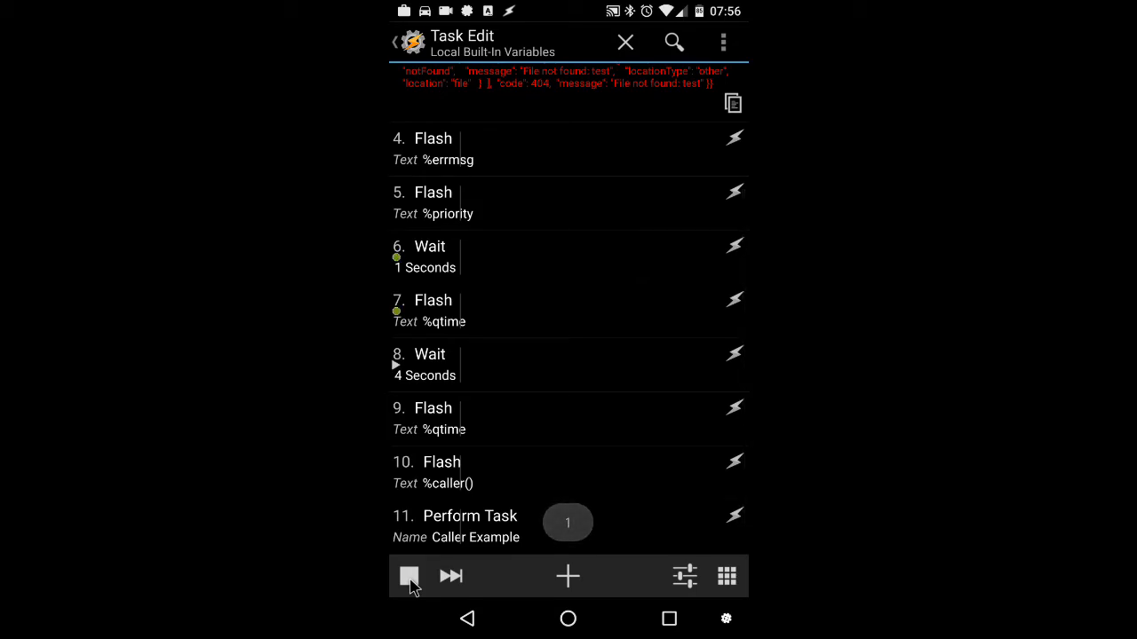
click(408, 575)
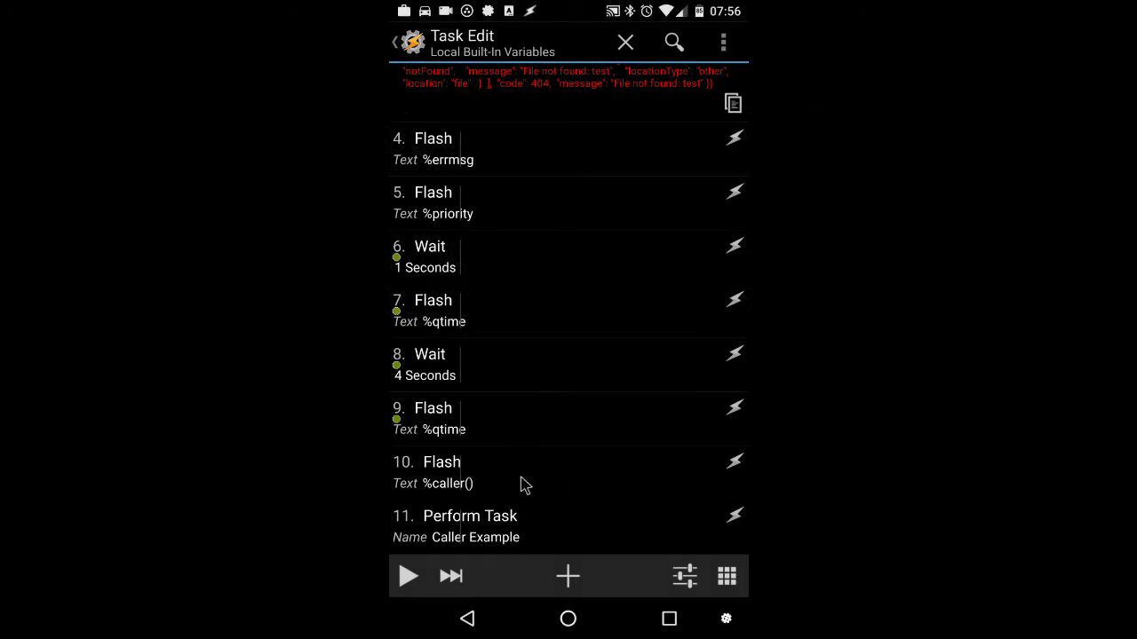
mouse_move(517, 483)
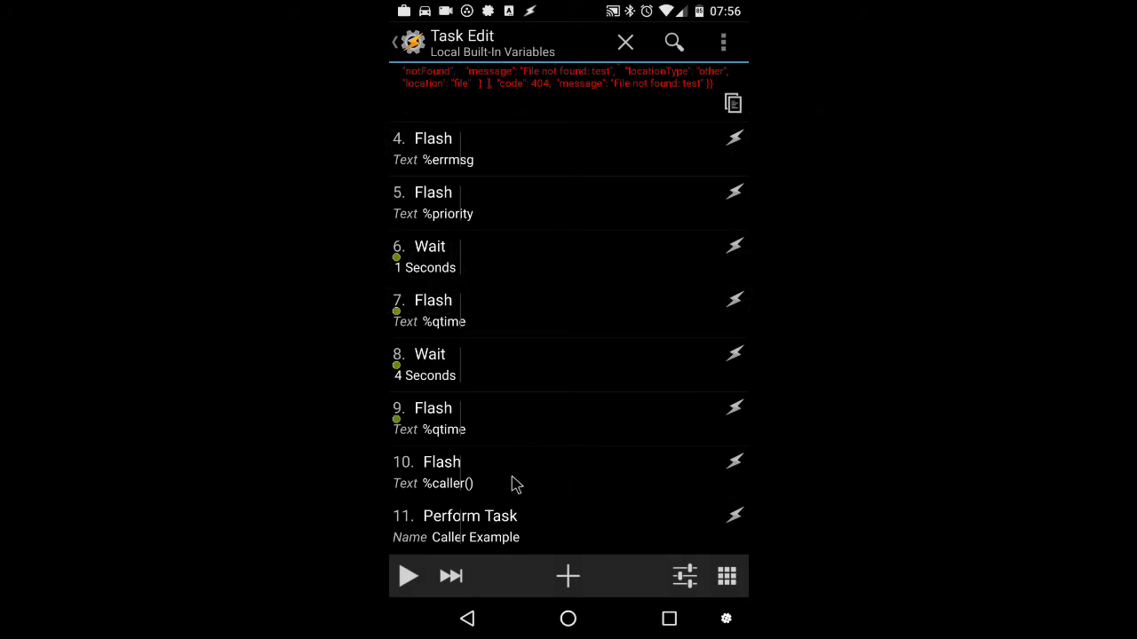
mouse_move(508, 540)
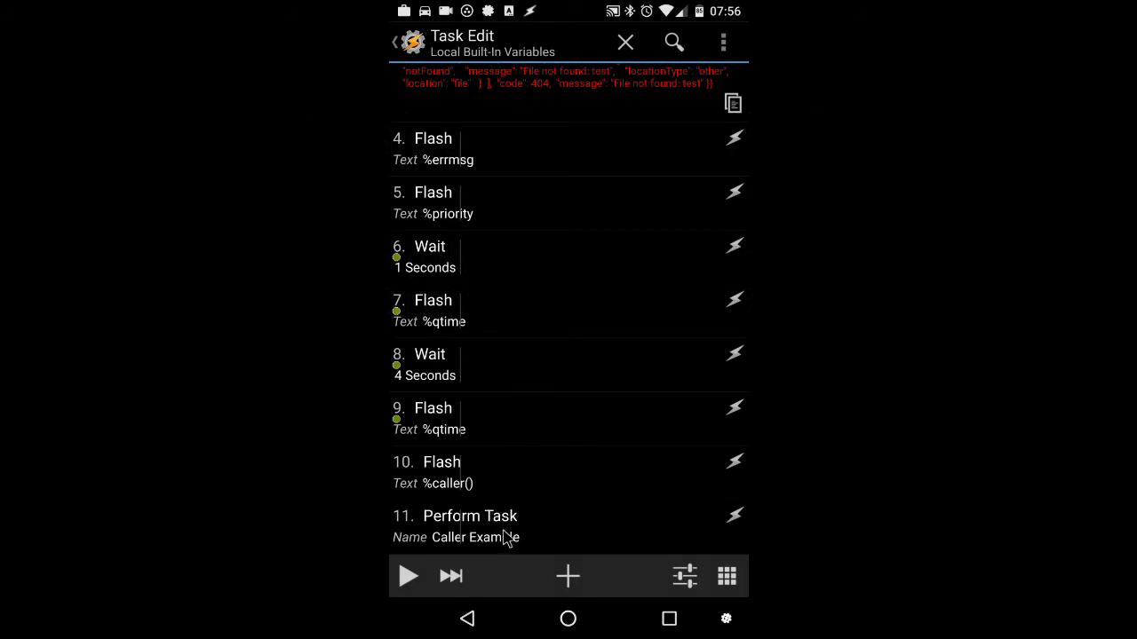
click(469, 515)
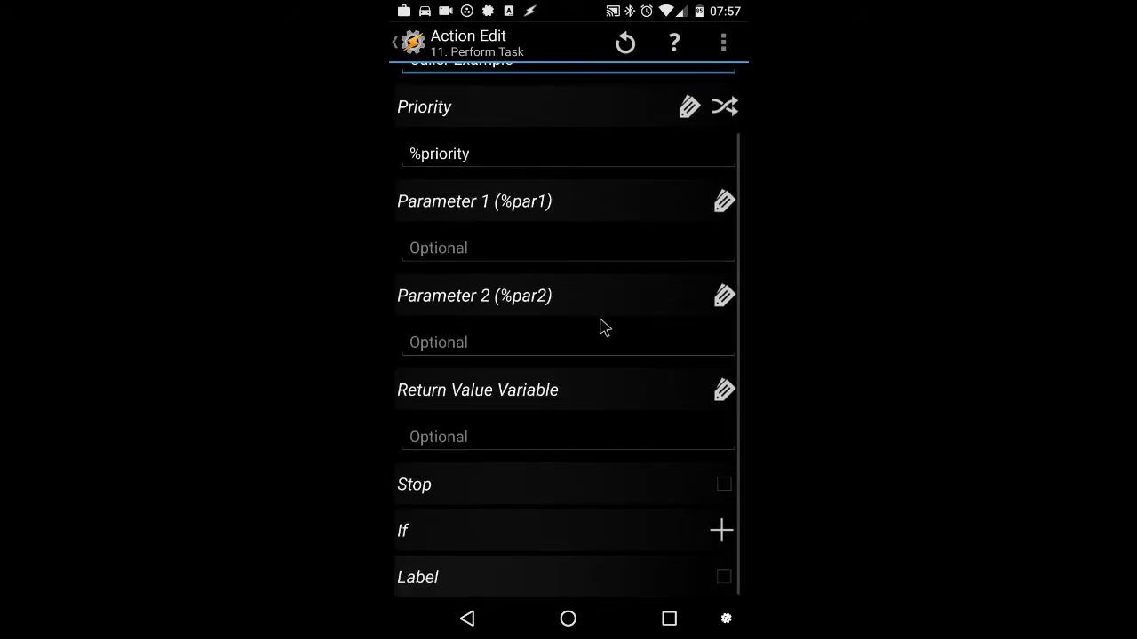
scroll(down, 3)
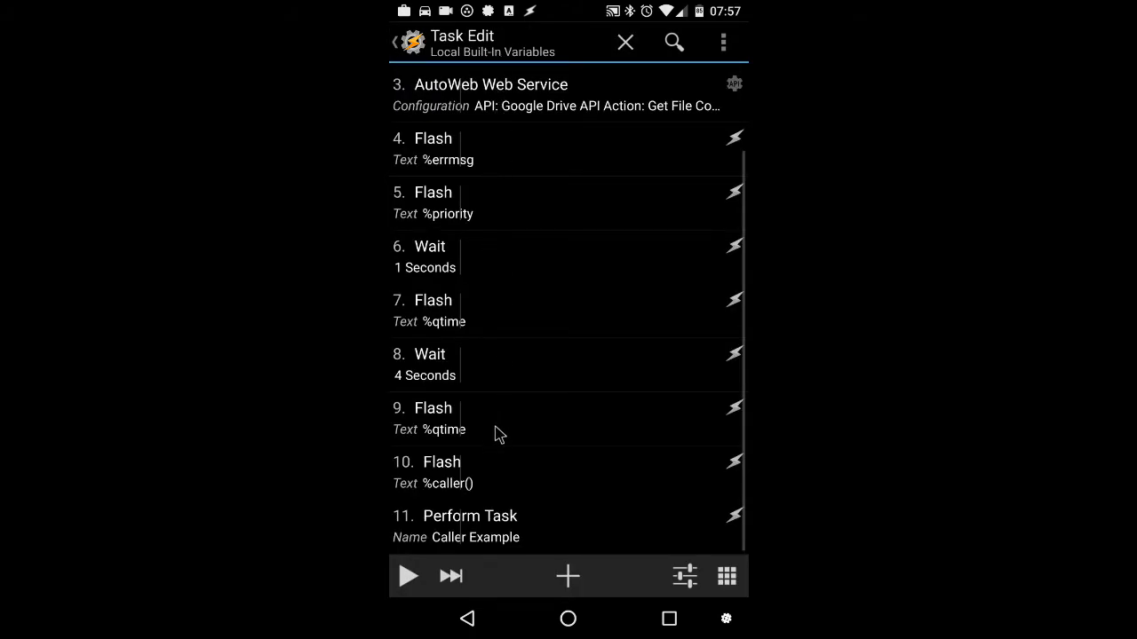
mouse_move(495, 505)
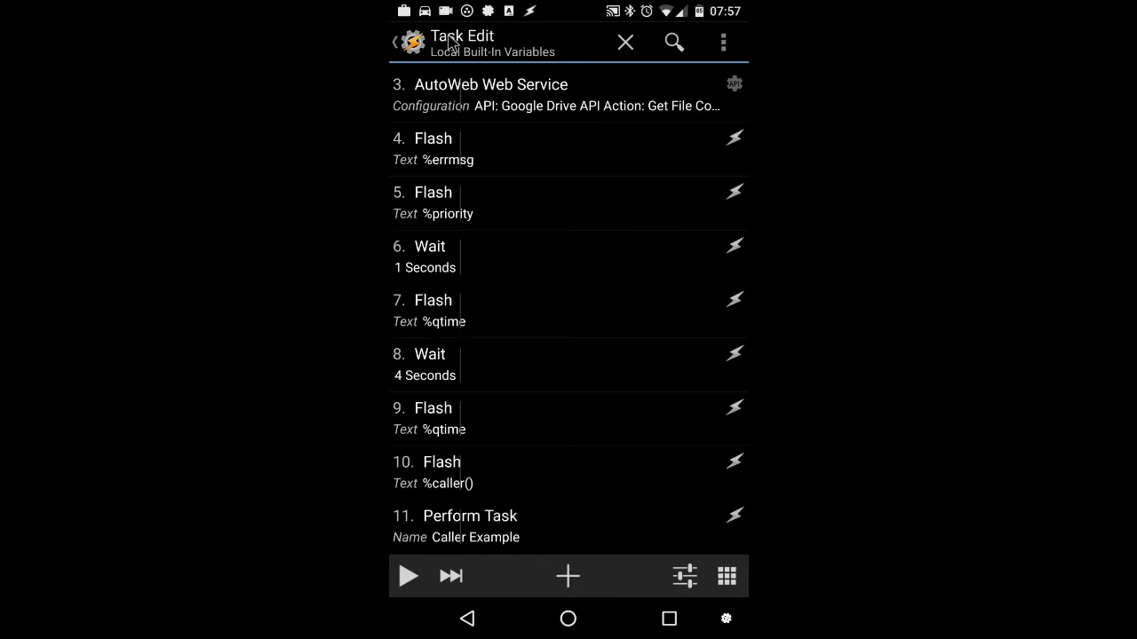
mouse_move(484, 117)
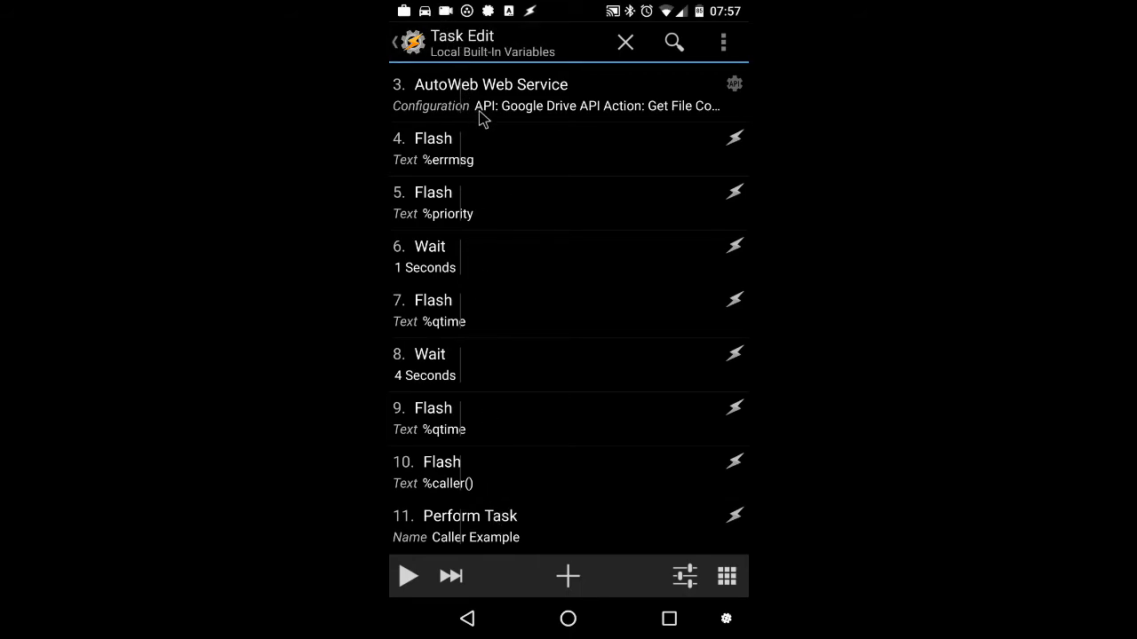
- Inspect the Caller Example task's first %caller() Flash step
click(626, 43)
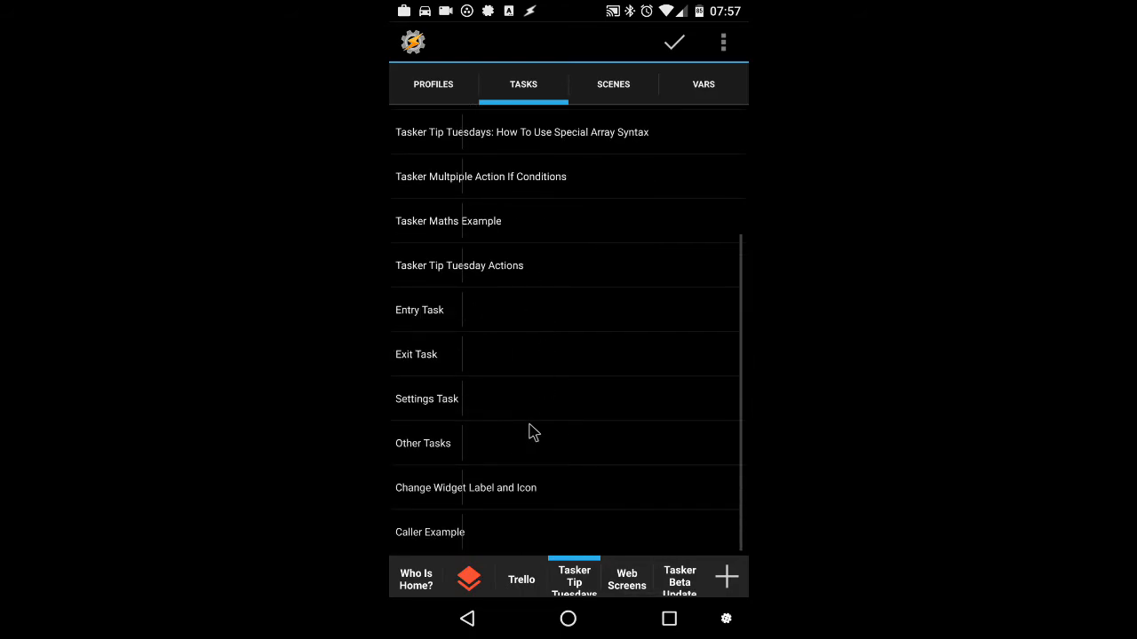
click(430, 533)
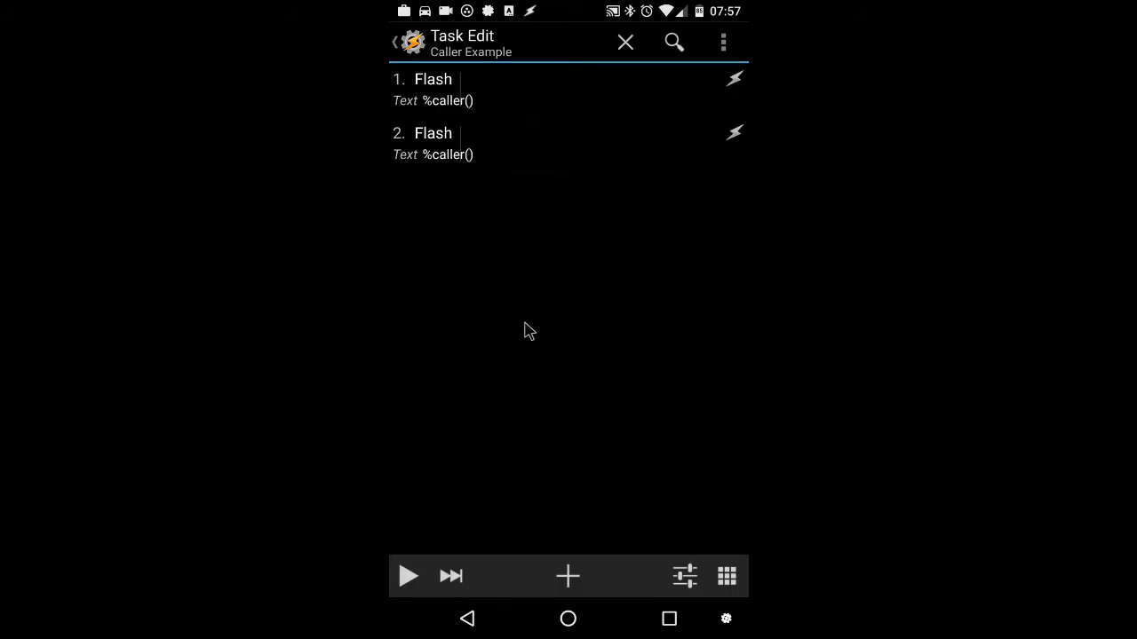
mouse_move(524, 145)
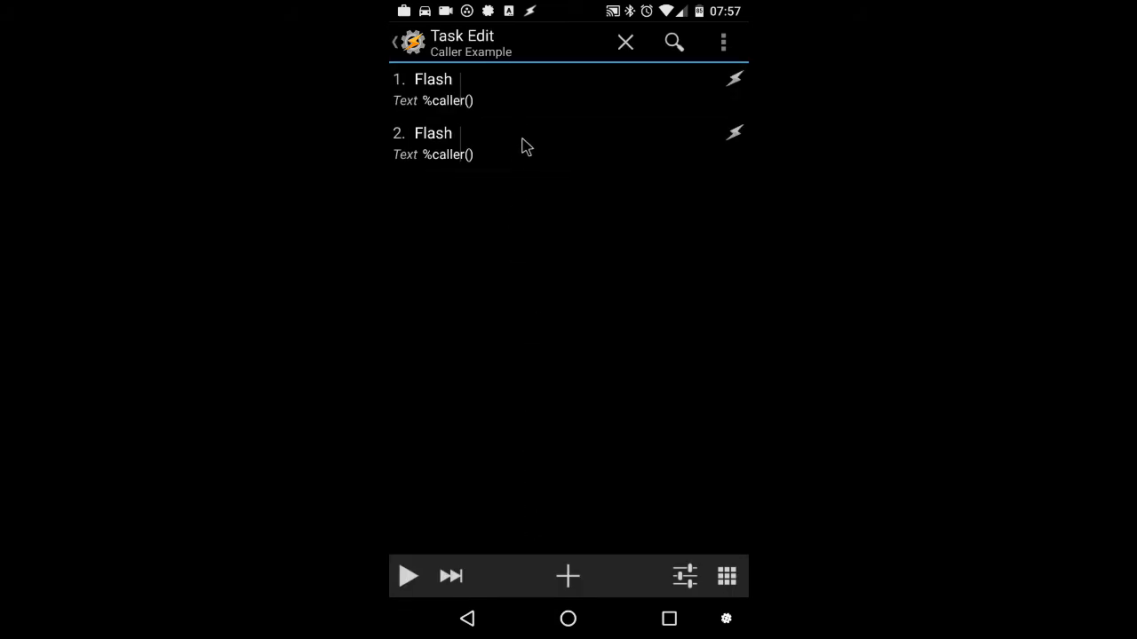
click(433, 78)
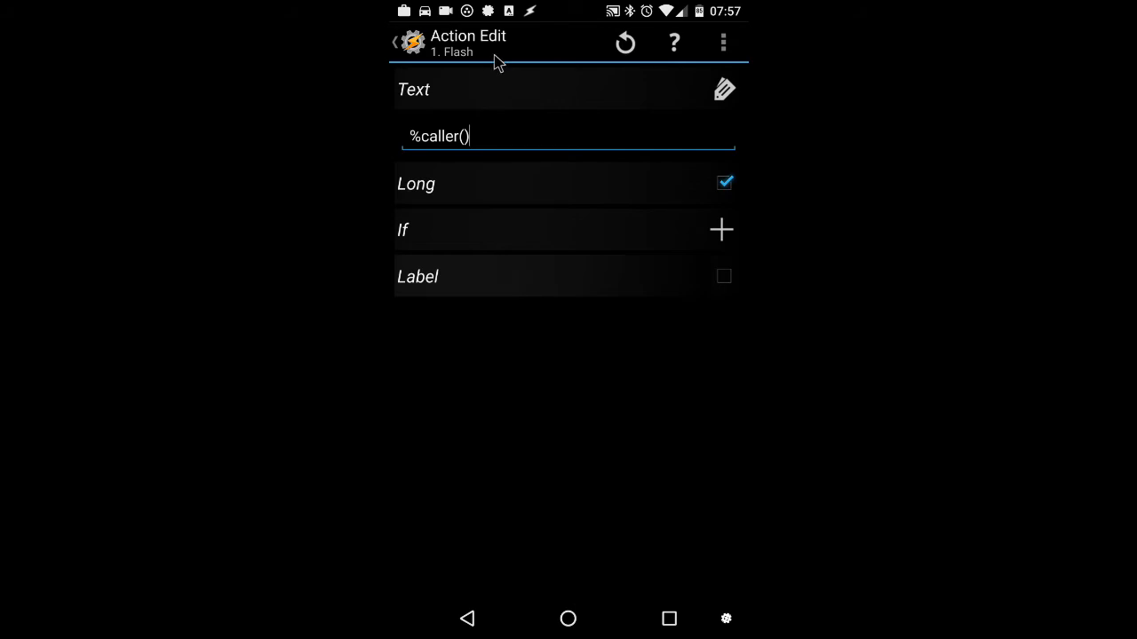
click(398, 42)
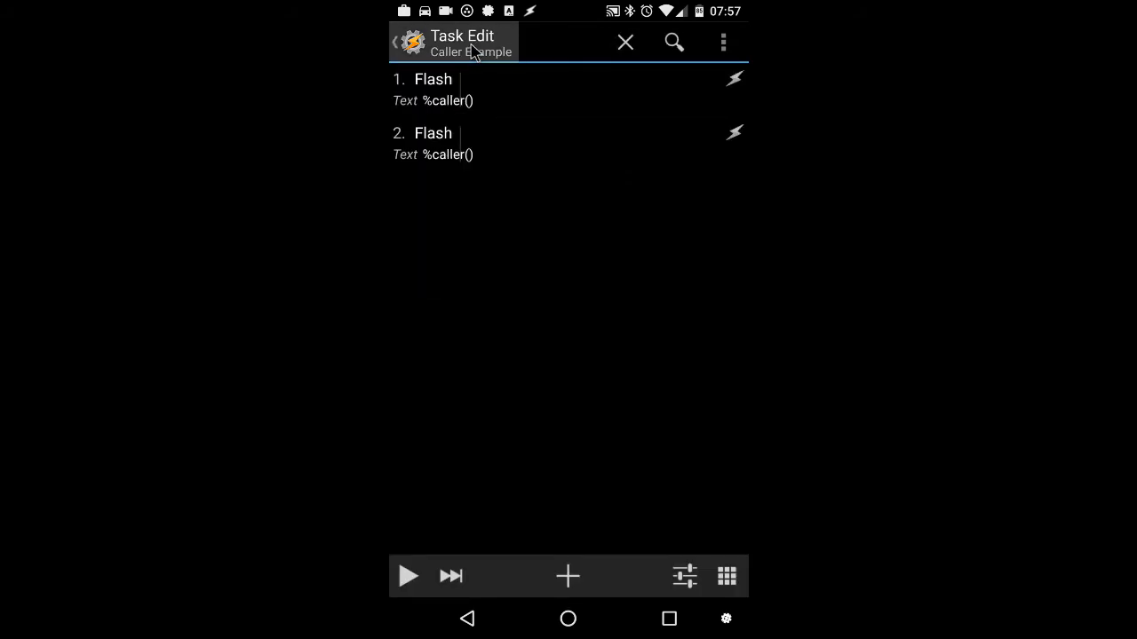
- Return to the Tasks tab list
click(625, 43)
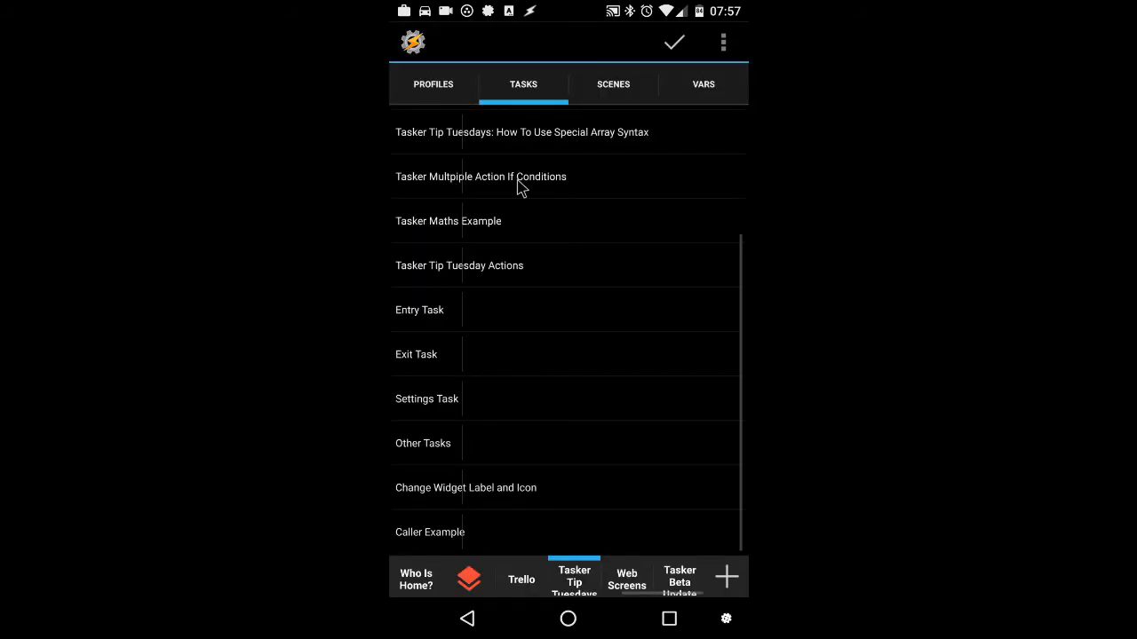
scroll(down, 3)
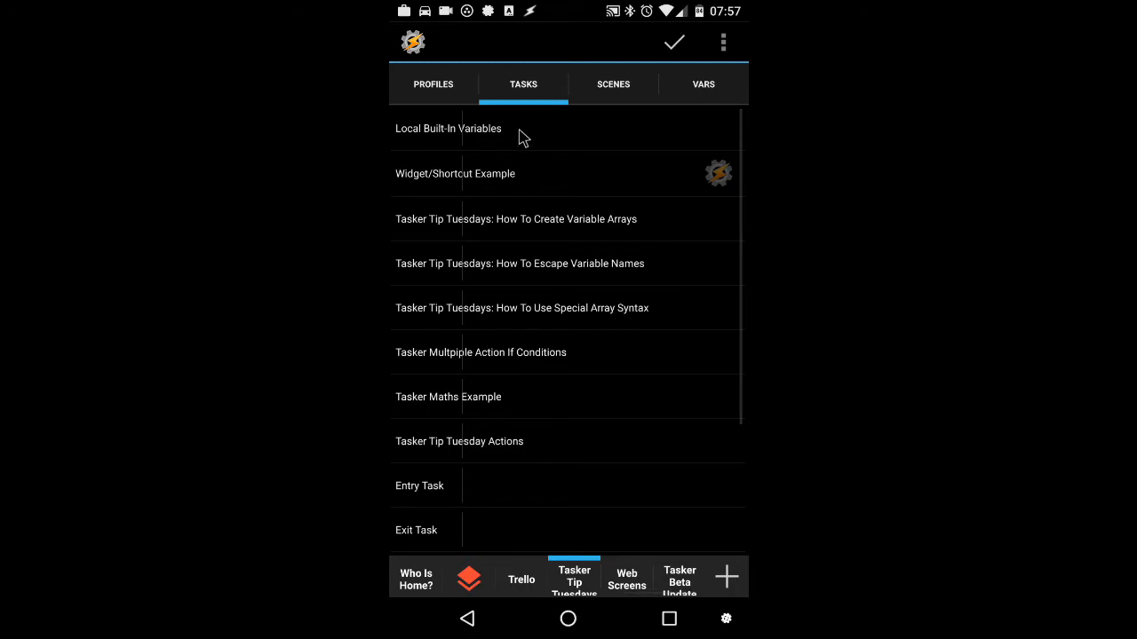
- Reopen Local Built-In Variables so the %caller() toast reads ui
click(447, 128)
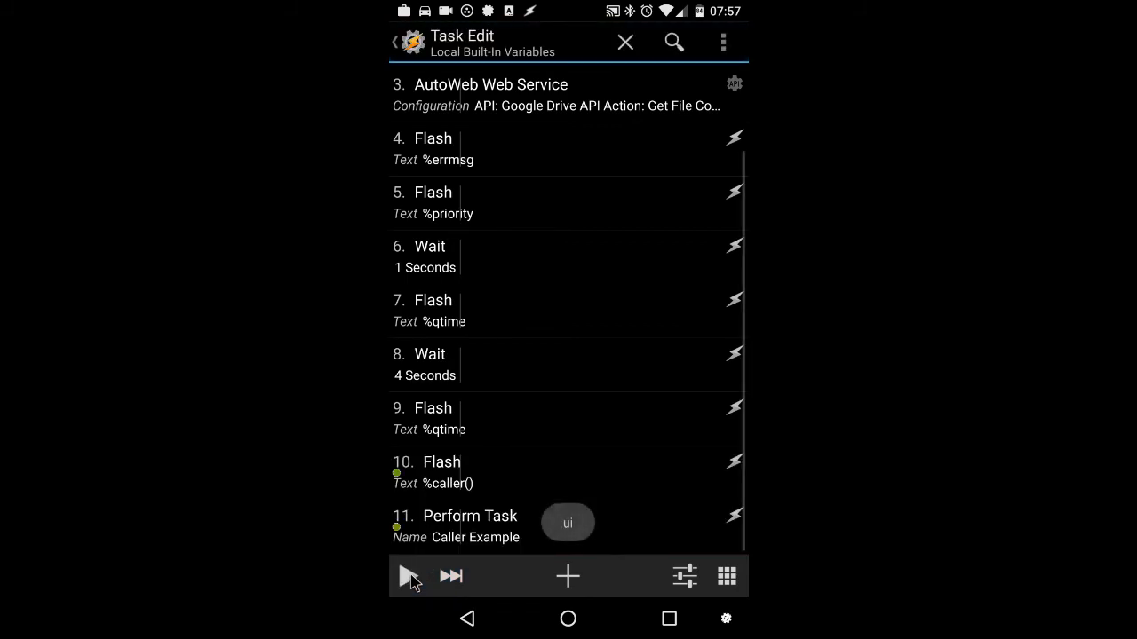
mouse_move(542, 554)
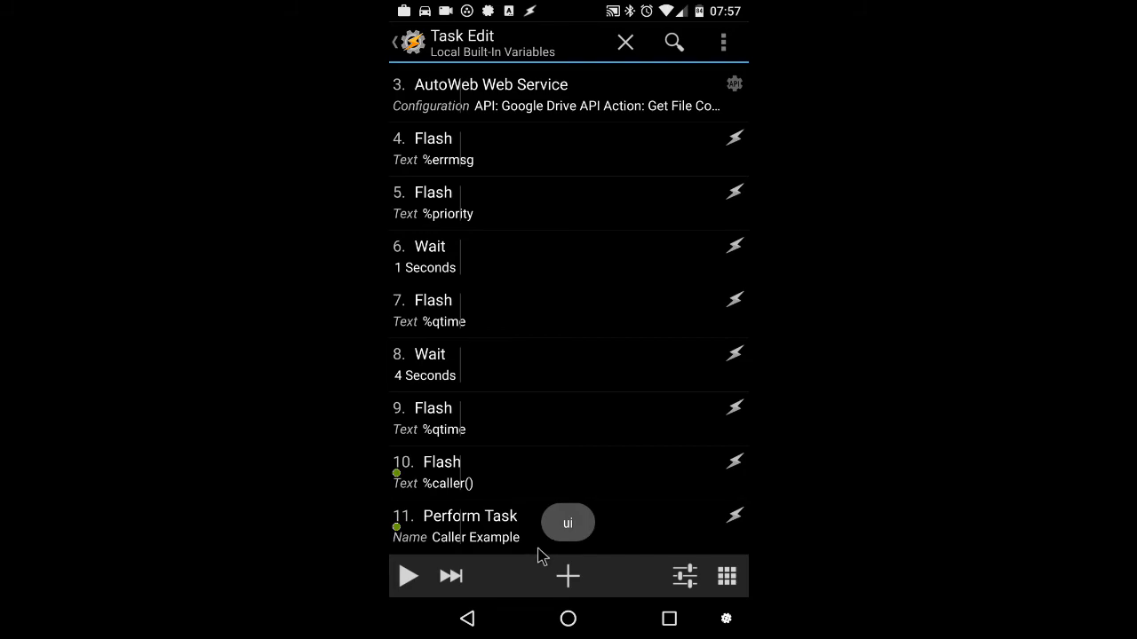
mouse_move(494, 476)
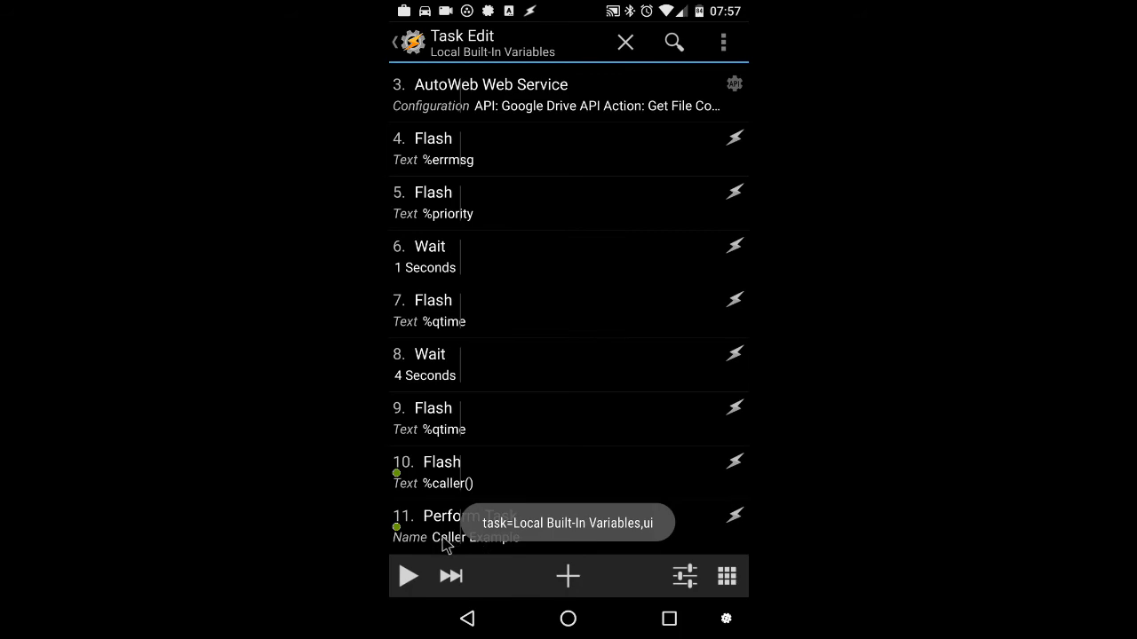
mouse_move(548, 515)
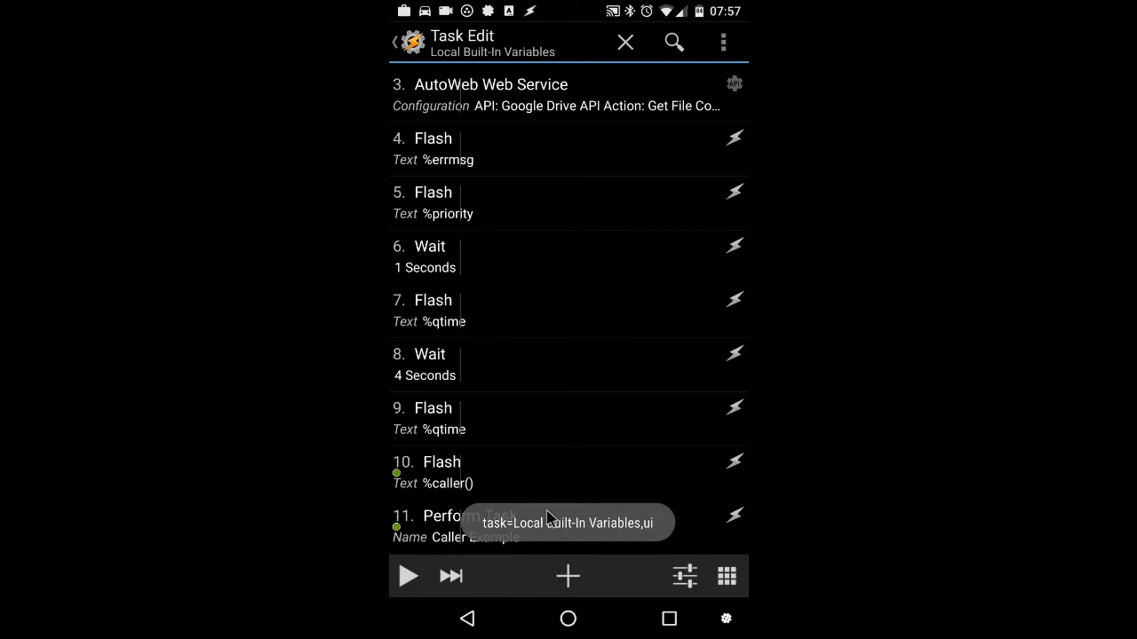
mouse_move(579, 540)
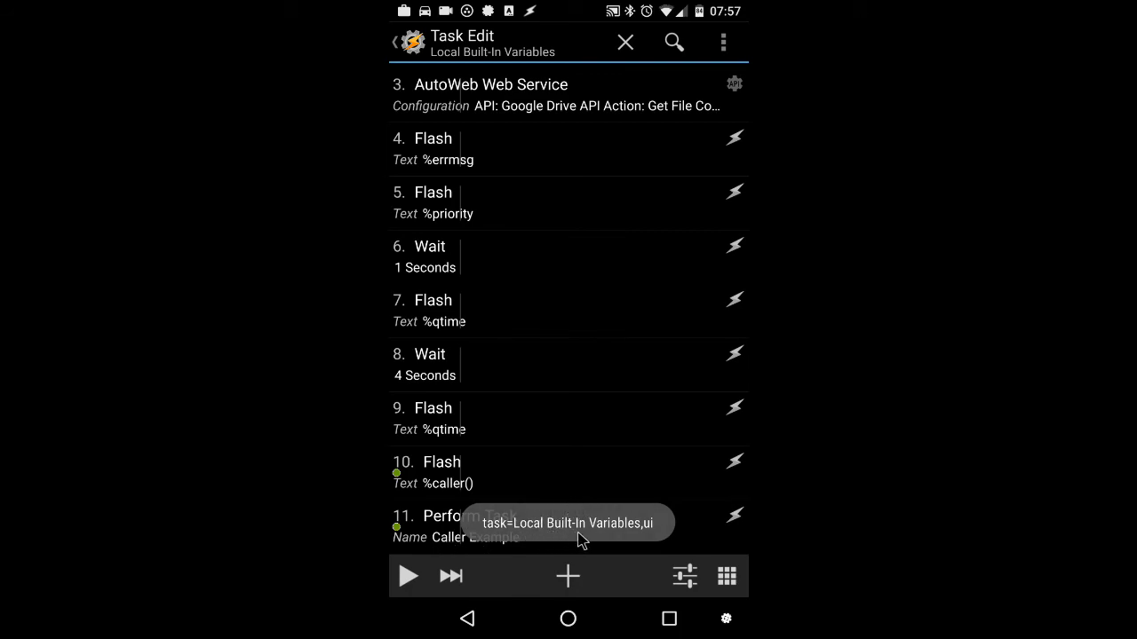
mouse_move(453, 75)
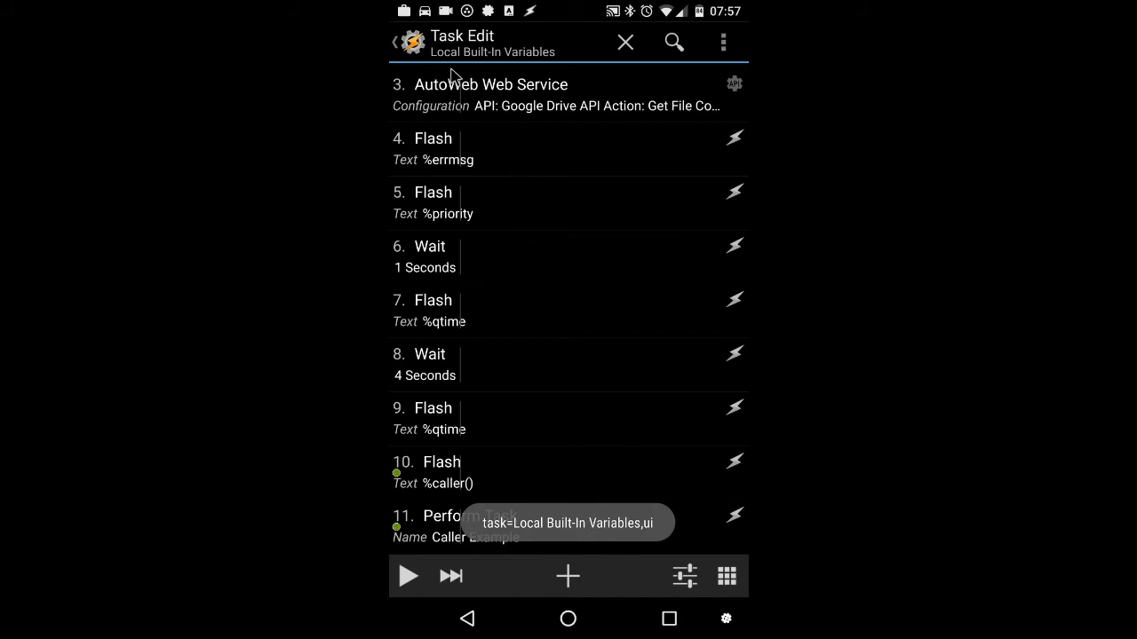